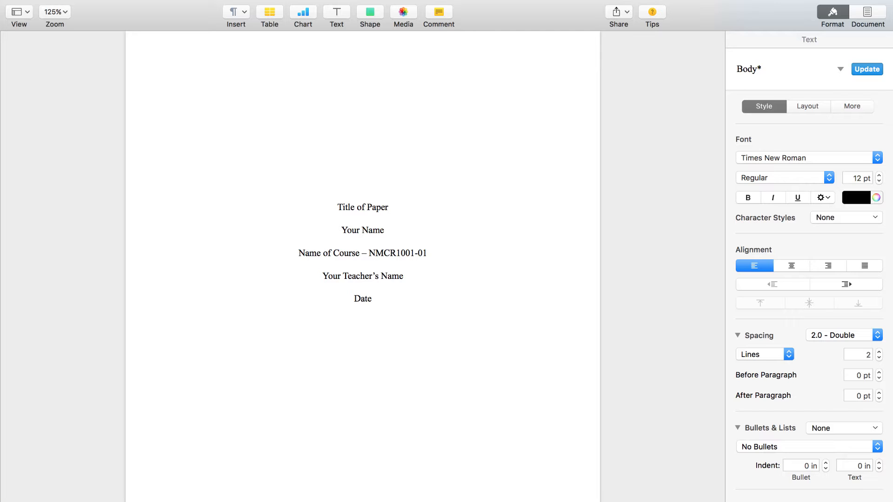
Step: Check the Pages version information from the application menu and dismiss it
{"action": "left_click", "coordinate": [182, 93]}
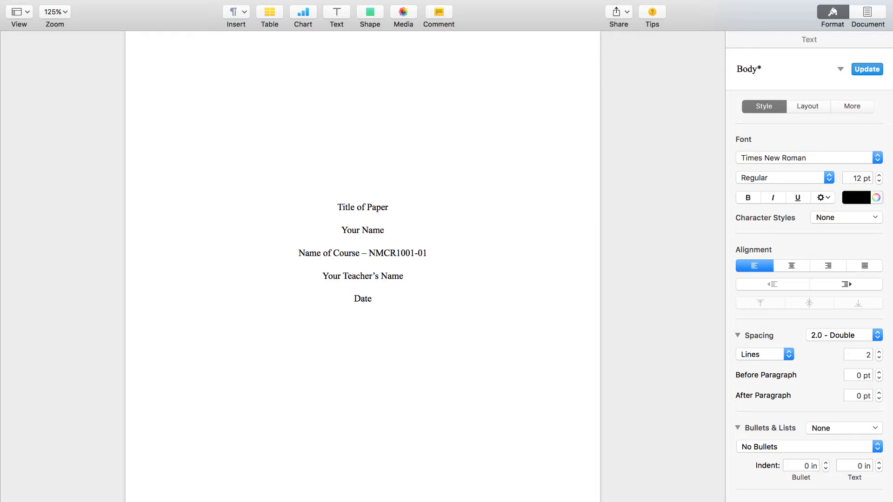
{"action": "left_click", "coordinate": [181, 92]}
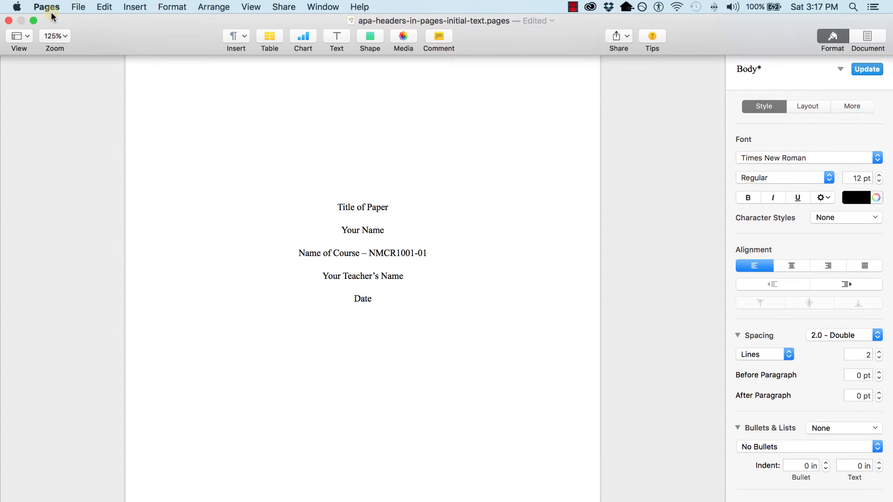
{"action": "left_click", "coordinate": [46, 7]}
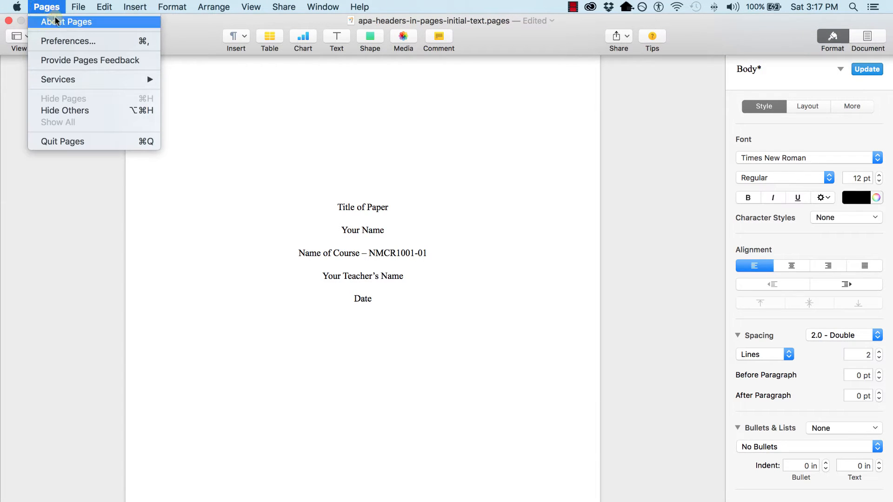
{"action": "left_click", "coordinate": [66, 21]}
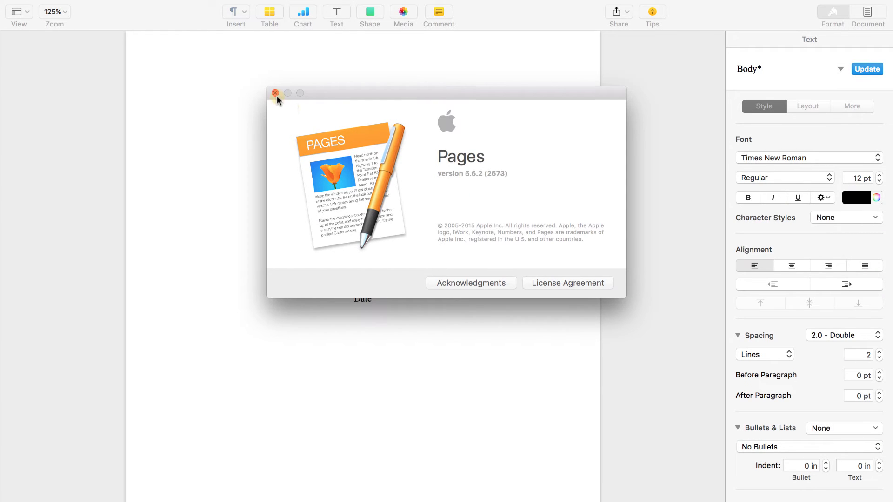
{"action": "left_click", "coordinate": [275, 93]}
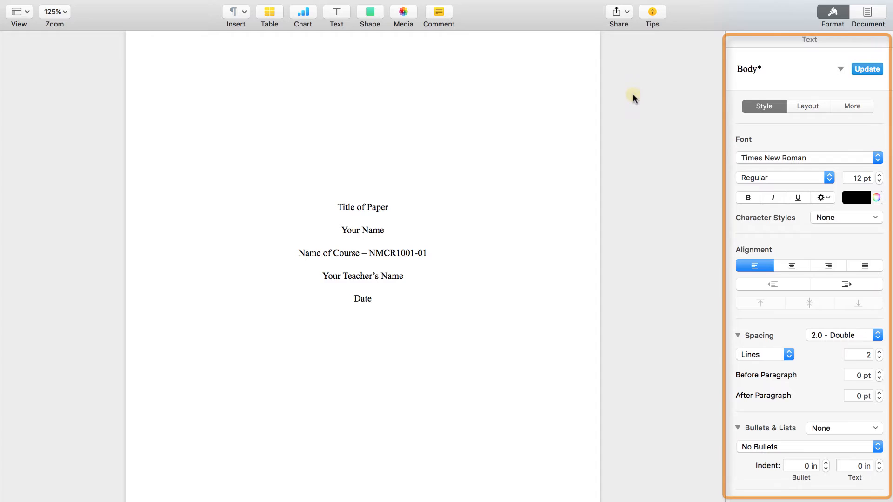
{"action": "mouse_move", "coordinate": [779, 132]}
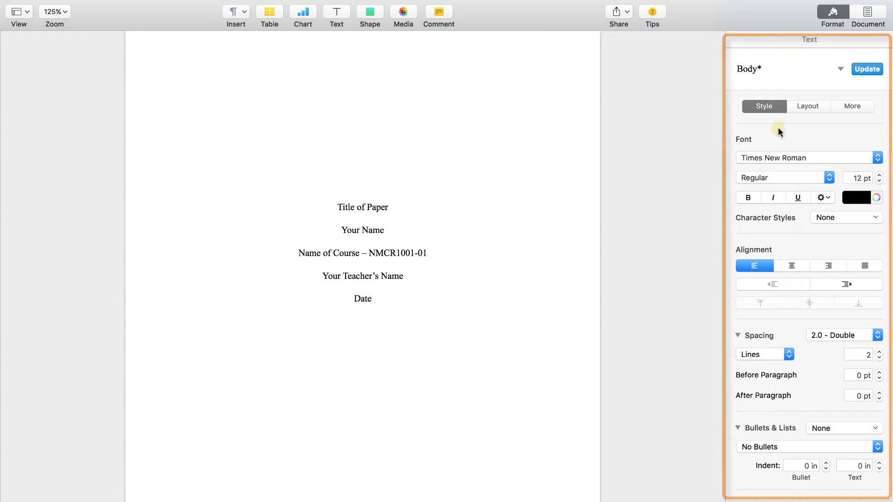
{"action": "mouse_move", "coordinate": [662, 150]}
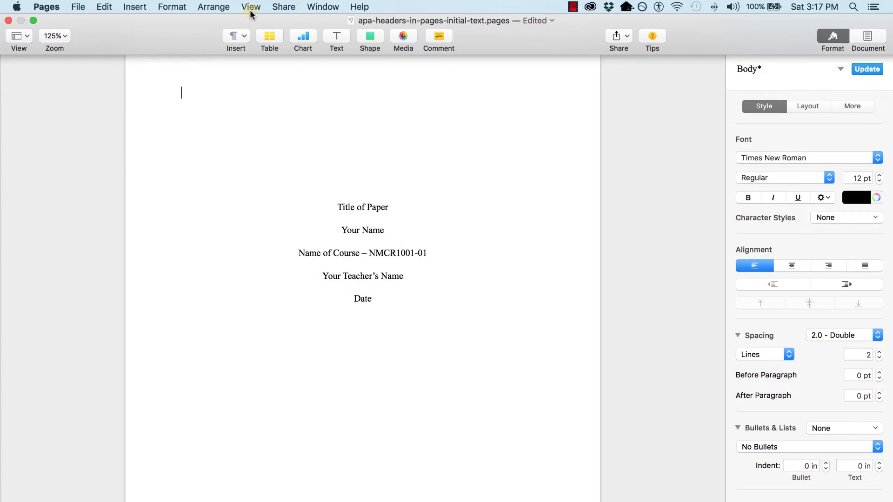
Step: Show the page layout so the three-part header area appears above the page
{"action": "left_click", "coordinate": [250, 6]}
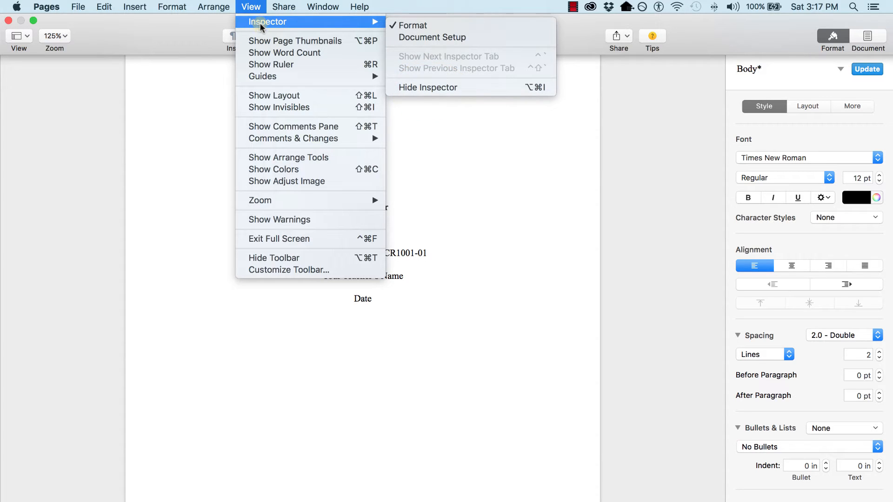
{"action": "mouse_move", "coordinate": [273, 95]}
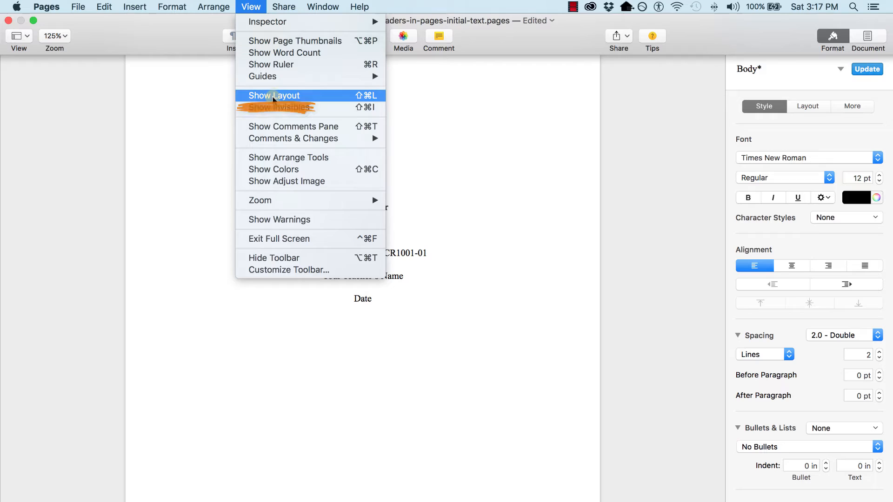
{"action": "left_click", "coordinate": [276, 95]}
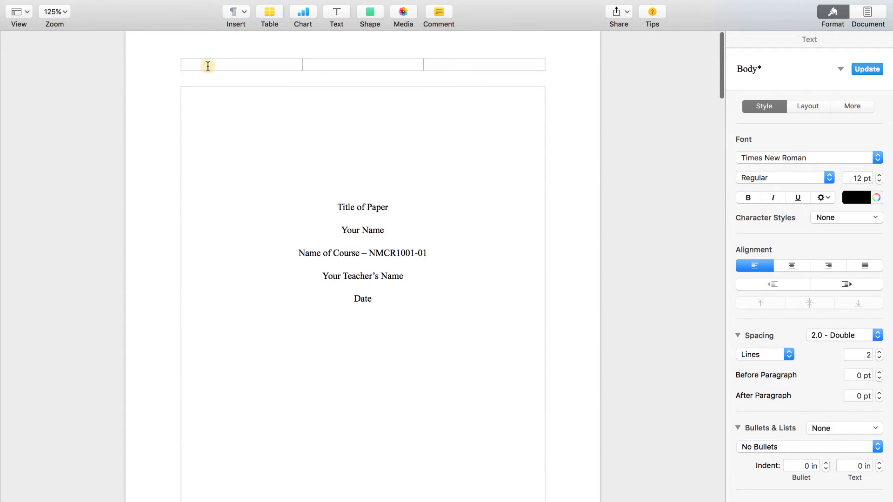
Step: Write 'Running head: TITLE OF PAPER' in the left header field
{"action": "left_click", "coordinate": [240, 64]}
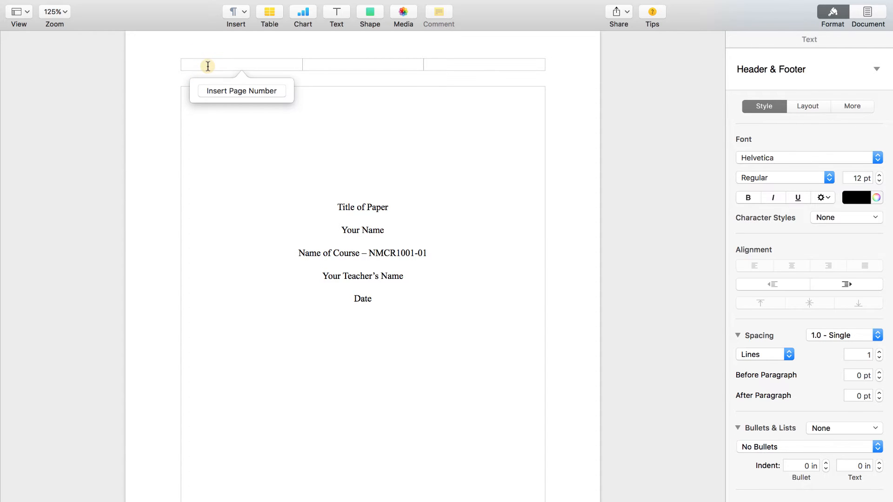
{"action": "mouse_move", "coordinate": [155, 93]}
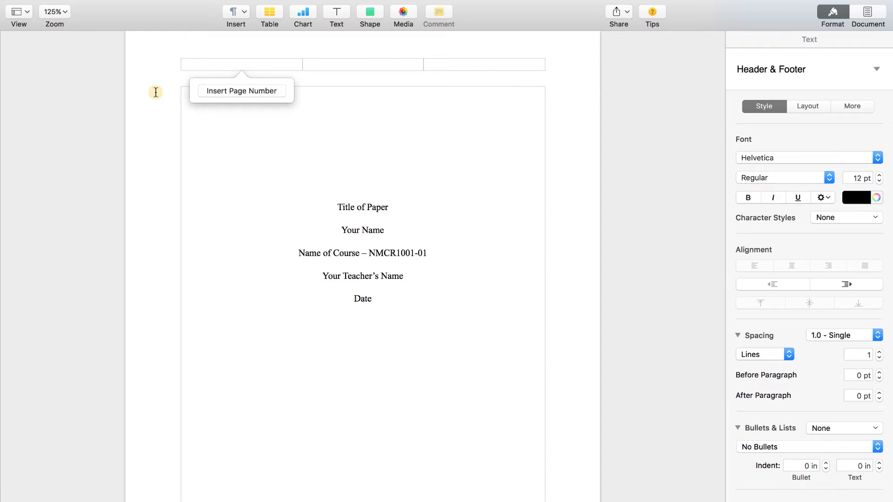
{"action": "type", "text": "R"}
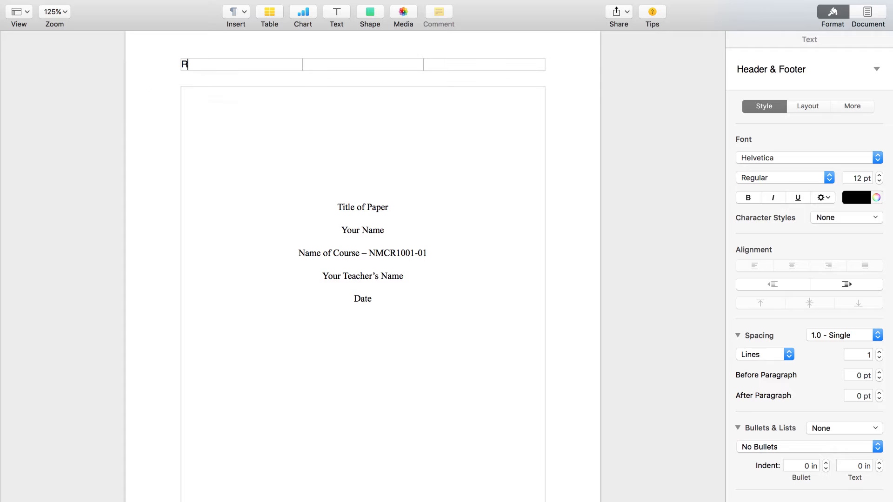
{"action": "type", "text": "unning"}
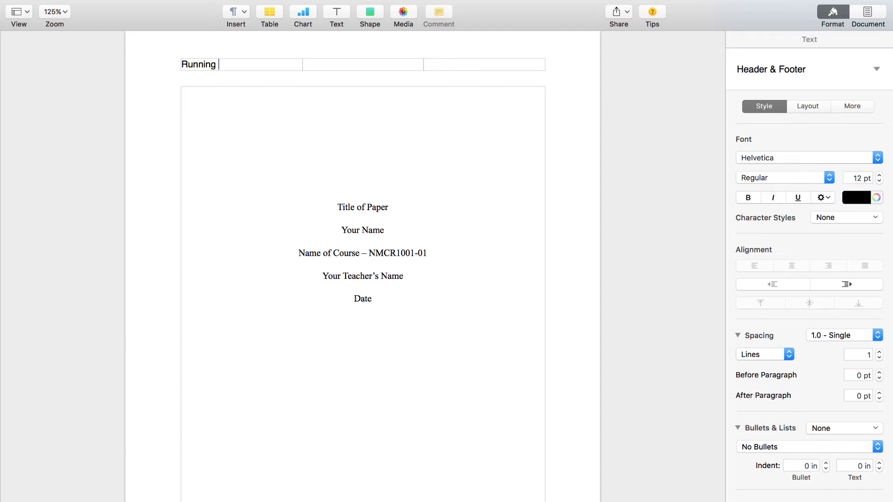
{"action": "type", "text": "head:"}
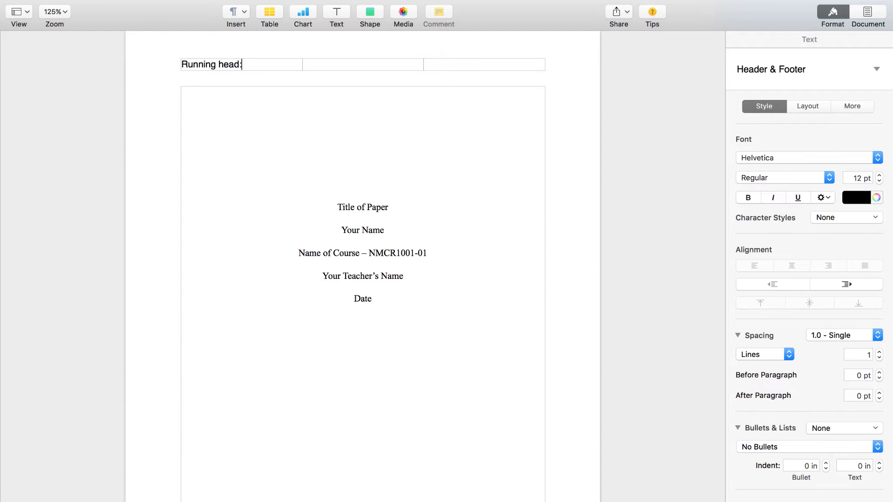
{"action": "type", "text": "TITLE OF PAPER"}
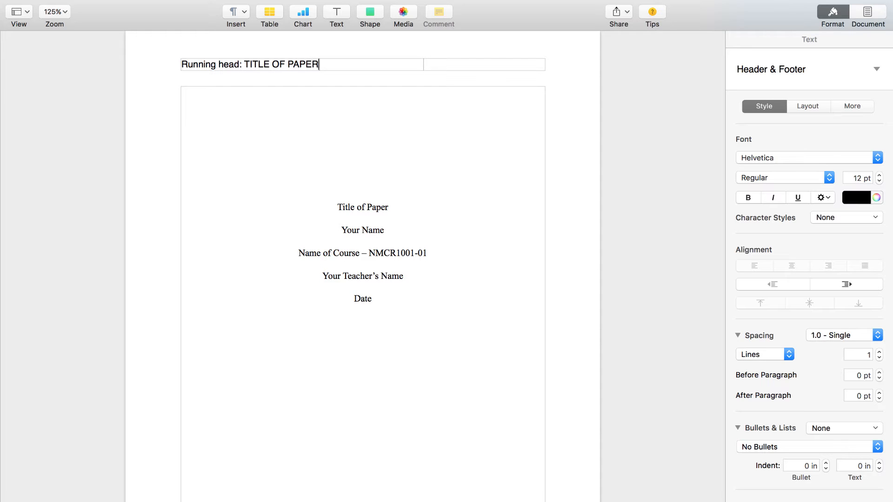
{"action": "mouse_move", "coordinate": [438, 60]}
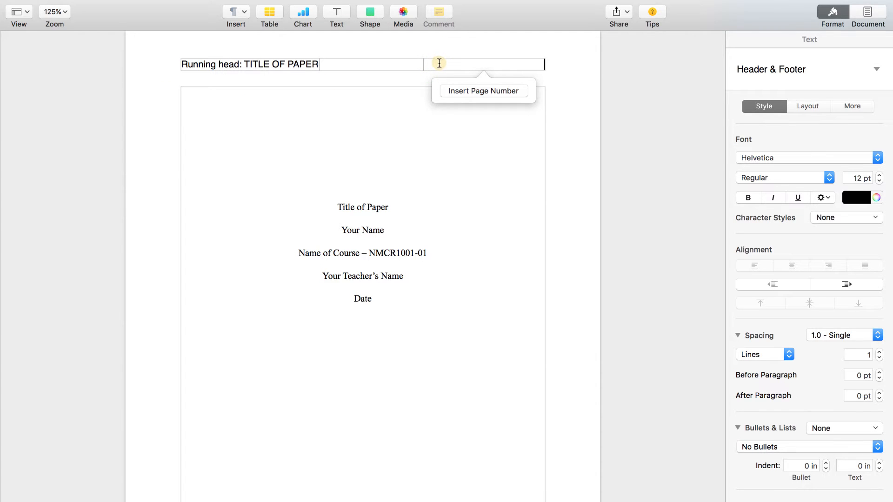
Step: Insert a plain-format page number 1 in the right header field
{"action": "left_click", "coordinate": [483, 91]}
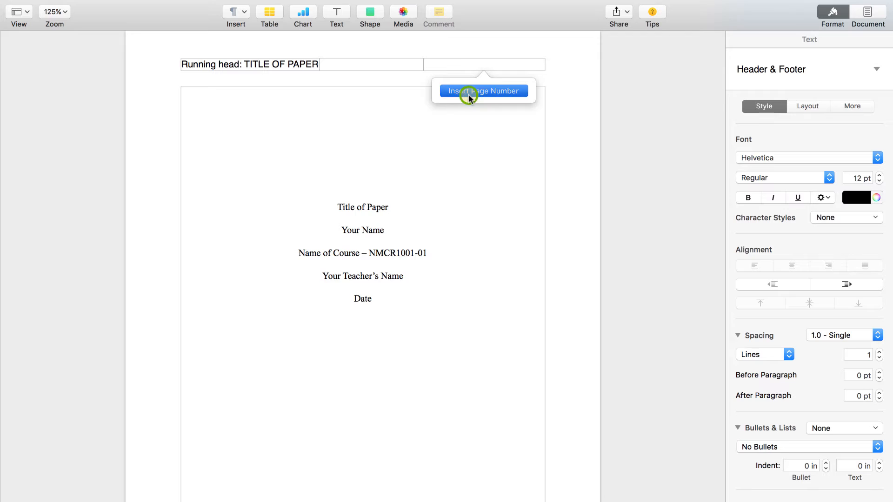
{"action": "left_click", "coordinate": [483, 90]}
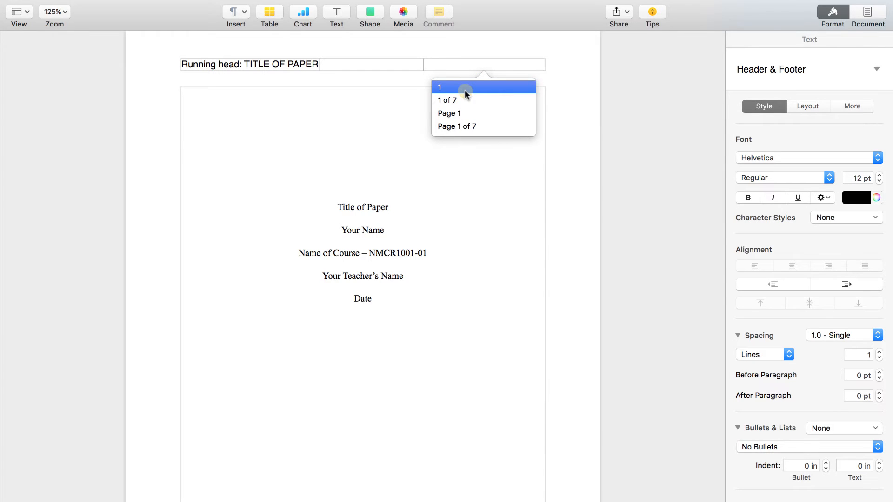
{"action": "left_click", "coordinate": [439, 86]}
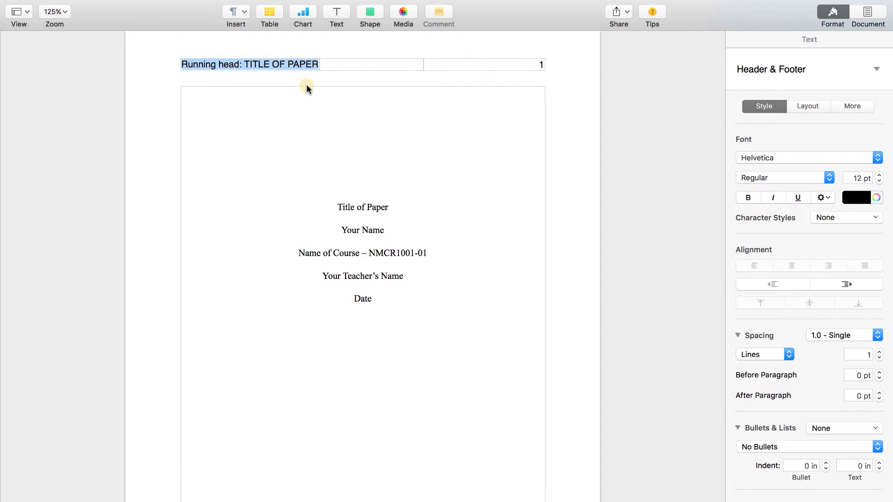
{"action": "mouse_move", "coordinate": [879, 159]}
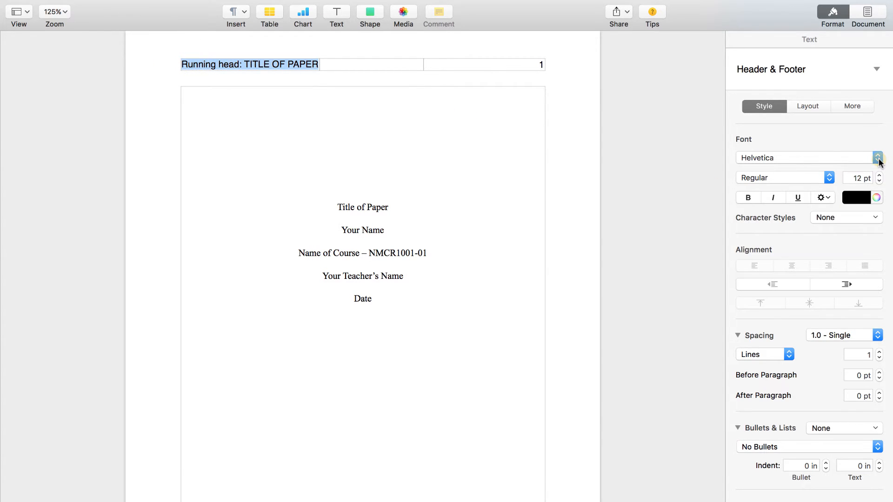
Step: Set both the running head text and the header page number to Times New Roman
{"action": "left_click", "coordinate": [877, 158]}
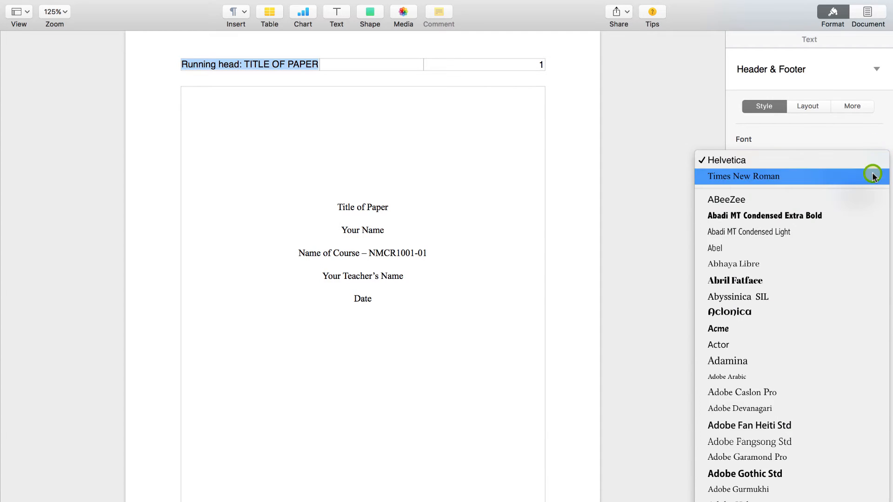
{"action": "left_click", "coordinate": [743, 176]}
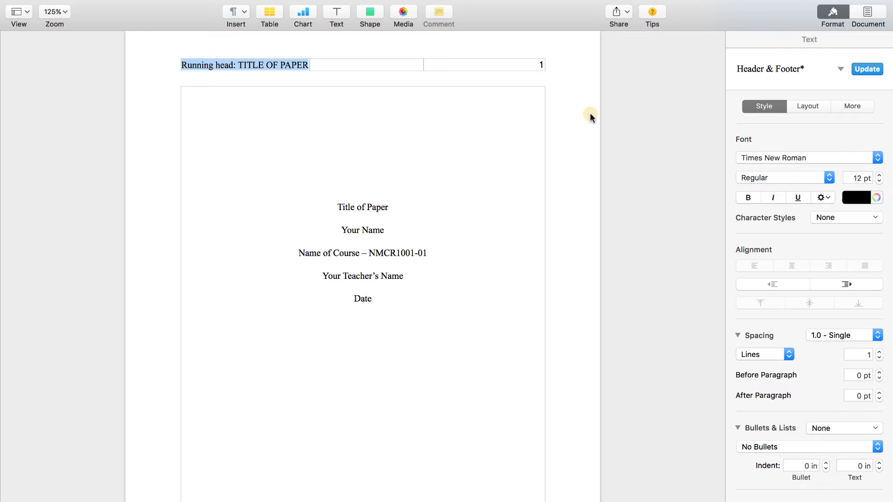
{"action": "left_click", "coordinate": [540, 65]}
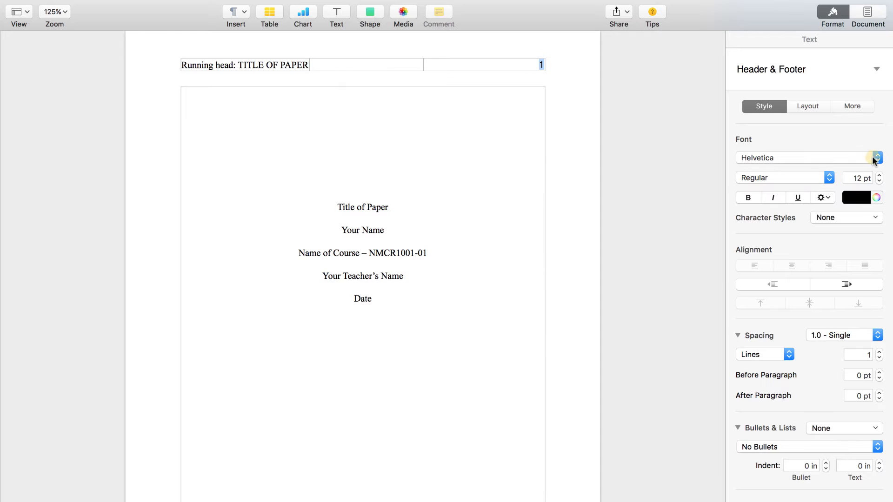
{"action": "left_click", "coordinate": [876, 158]}
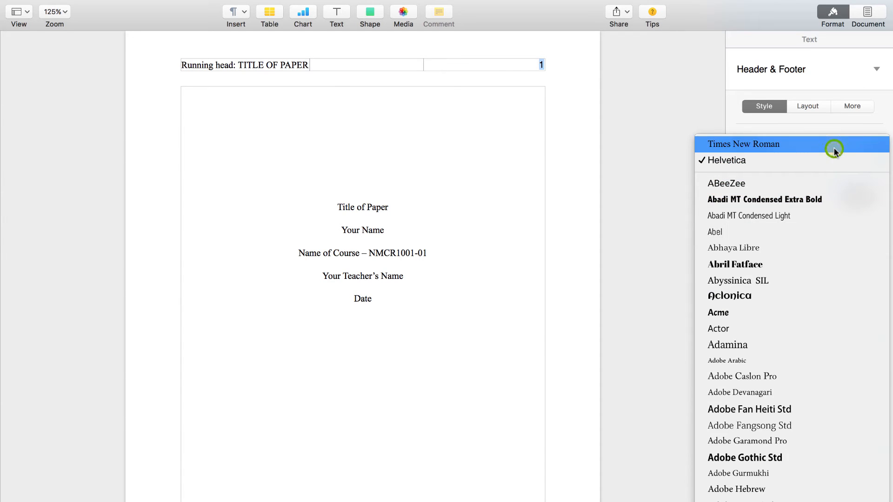
{"action": "left_click", "coordinate": [743, 144]}
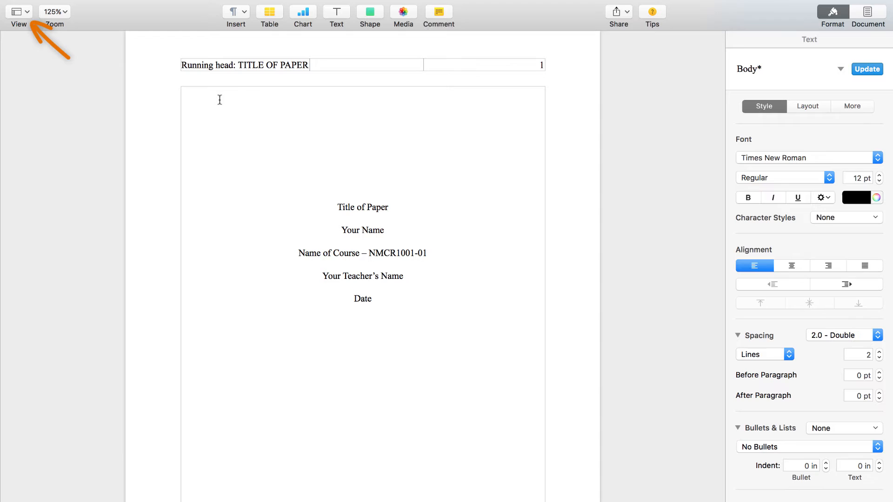
Step: Show thumbnails of the title page and the following text pages in the sidebar
{"action": "left_click", "coordinate": [19, 12]}
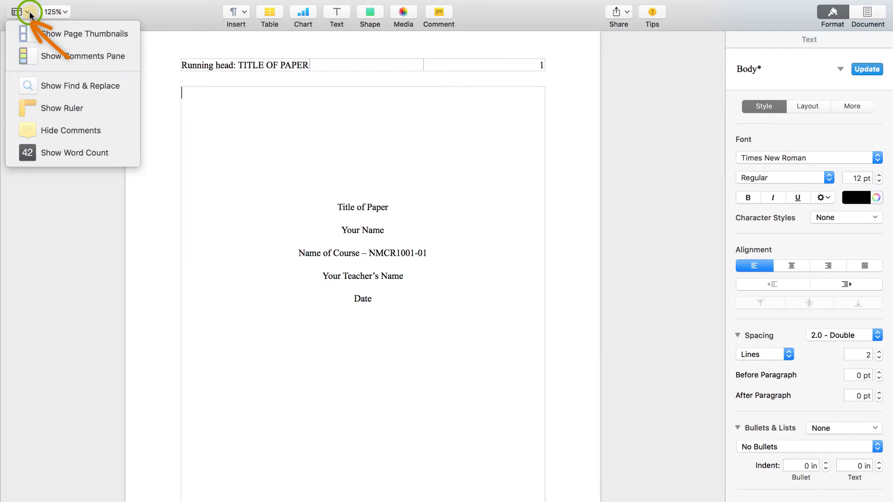
{"action": "mouse_move", "coordinate": [85, 34]}
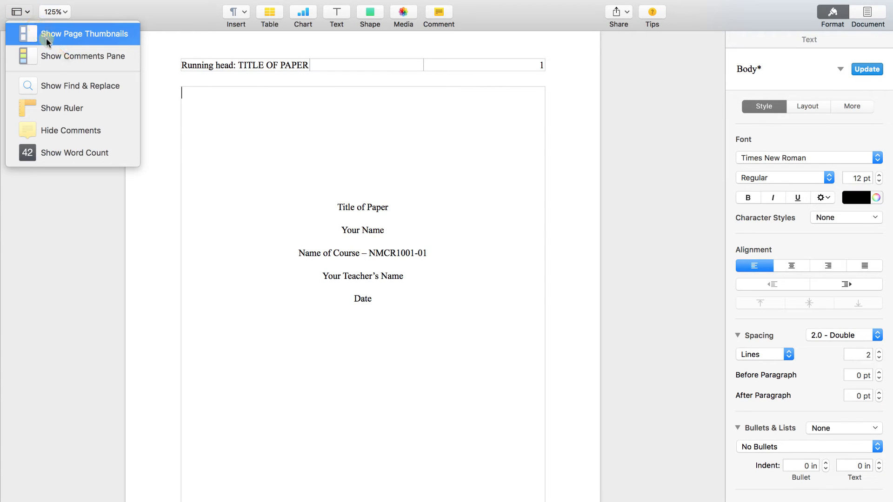
{"action": "left_click", "coordinate": [86, 33]}
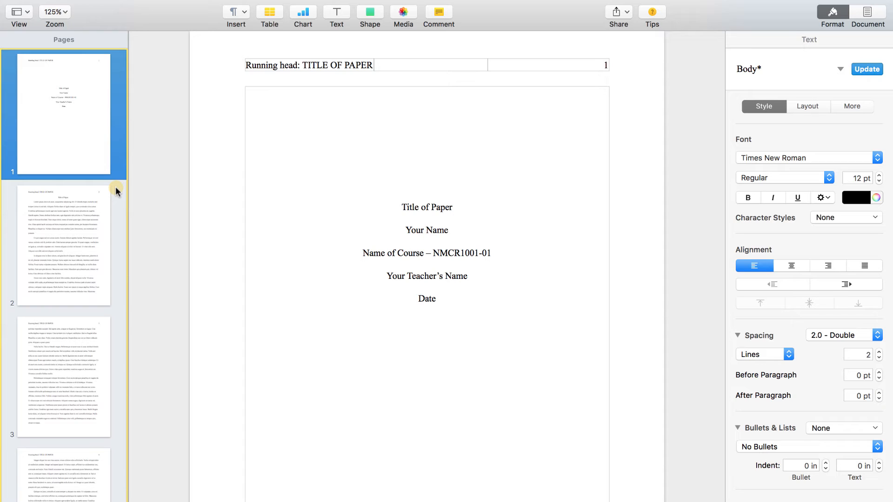
{"action": "mouse_move", "coordinate": [186, 171]}
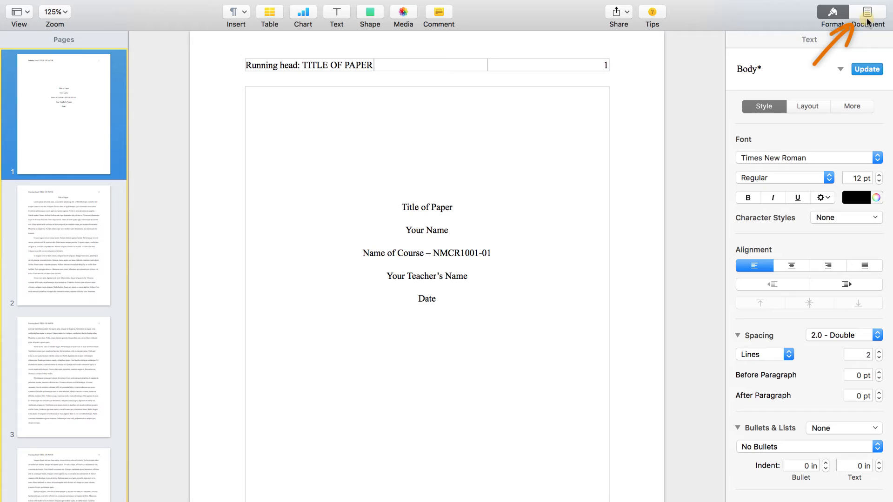
Step: Uncheck Match previous section in the Section settings and go to page 2
{"action": "left_click", "coordinate": [867, 12]}
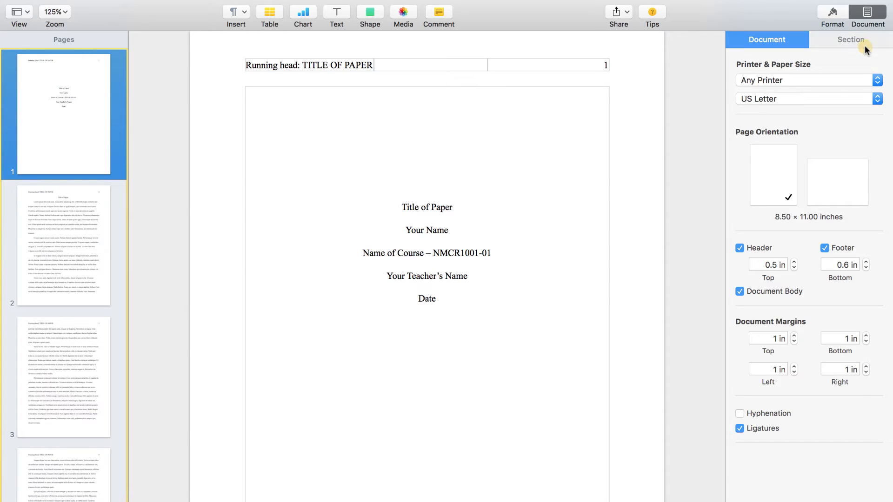
{"action": "left_click", "coordinate": [850, 40]}
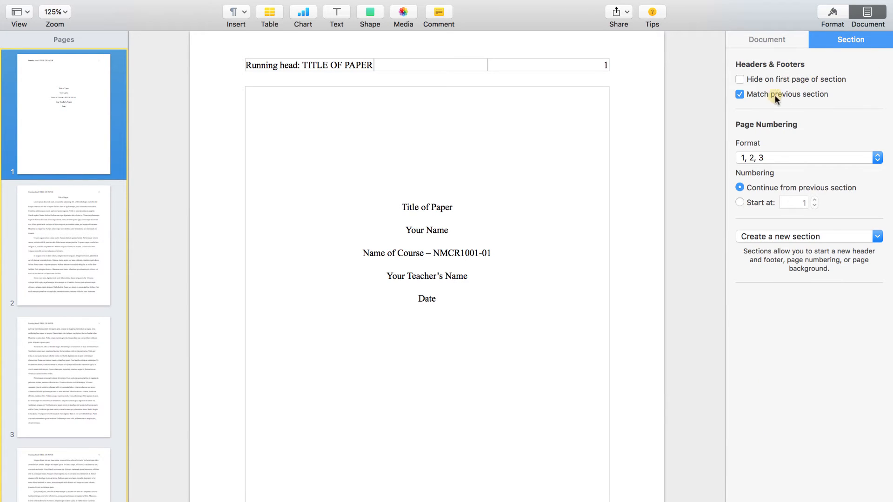
{"action": "left_click", "coordinate": [739, 95]}
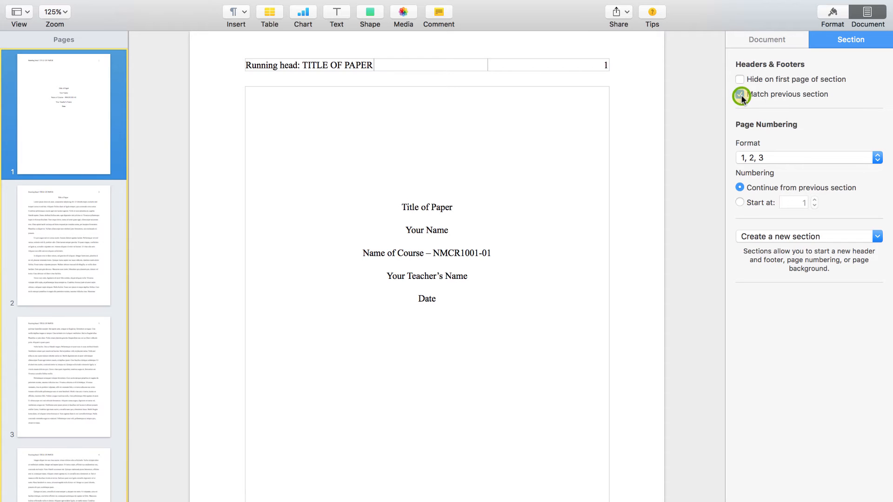
{"action": "left_click", "coordinate": [739, 95]}
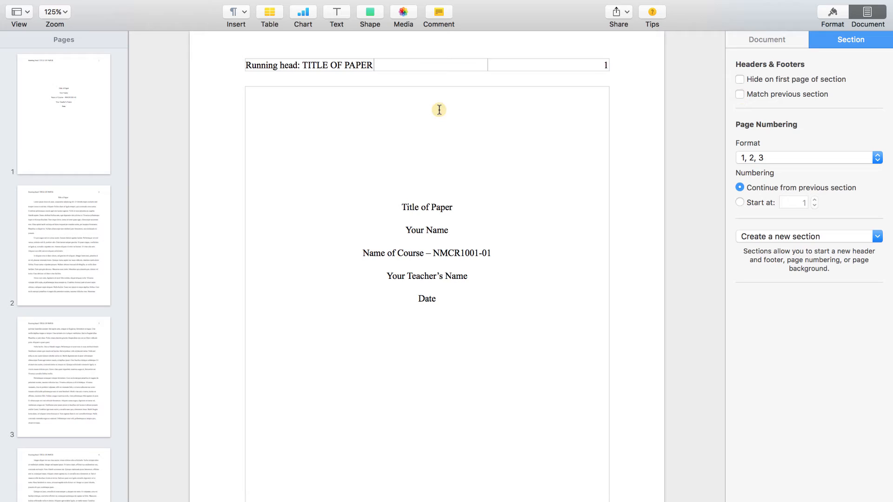
{"action": "left_click", "coordinate": [63, 246]}
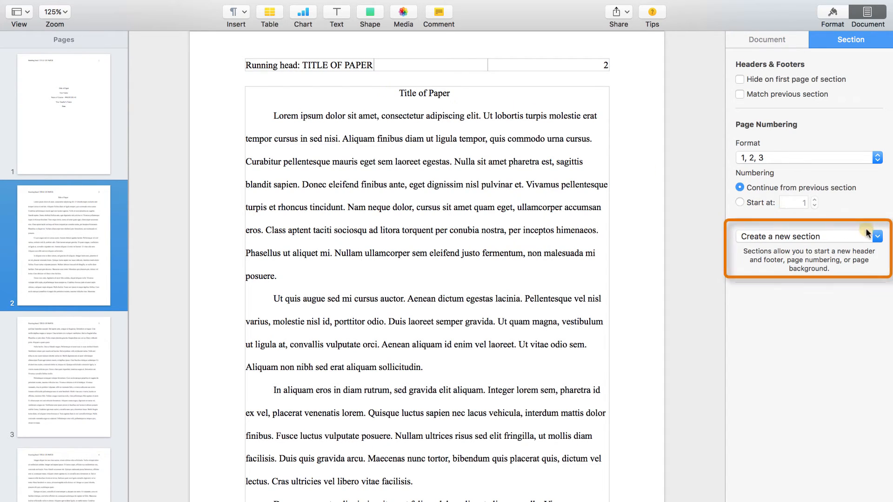
Step: Create a new section starting with page 2 and return to its header
{"action": "left_click", "coordinate": [877, 237]}
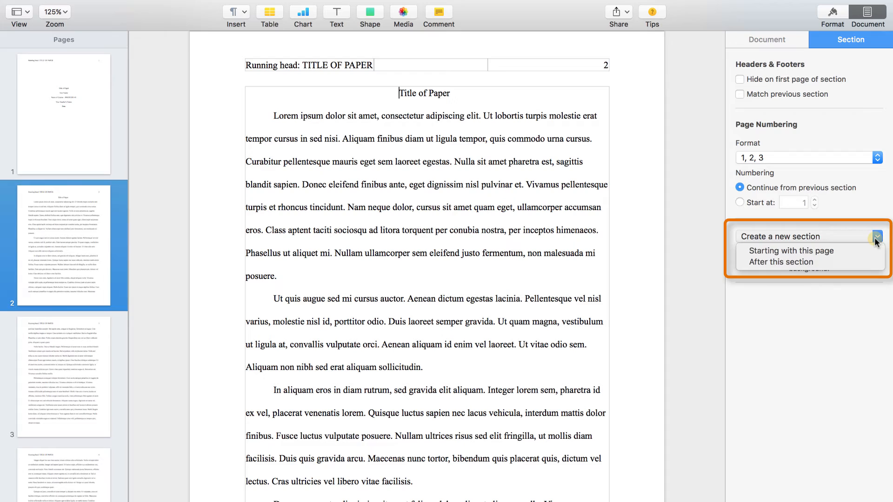
{"action": "mouse_move", "coordinate": [790, 250]}
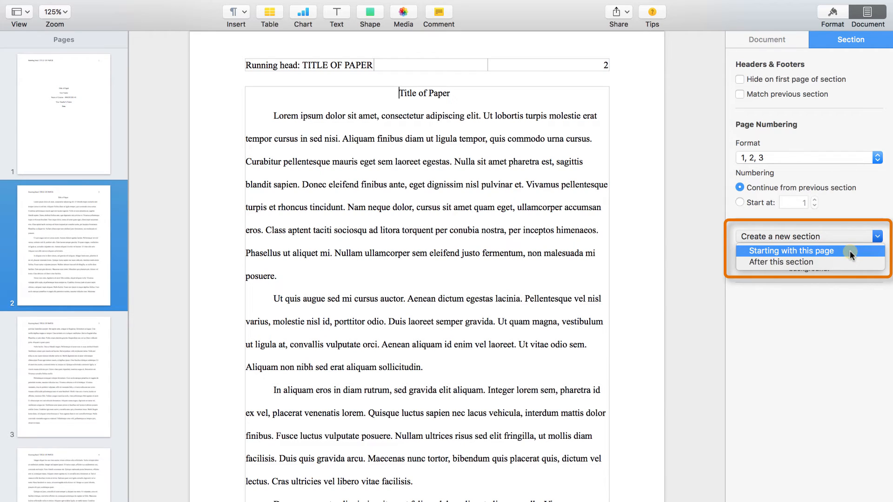
{"action": "left_click", "coordinate": [807, 235]}
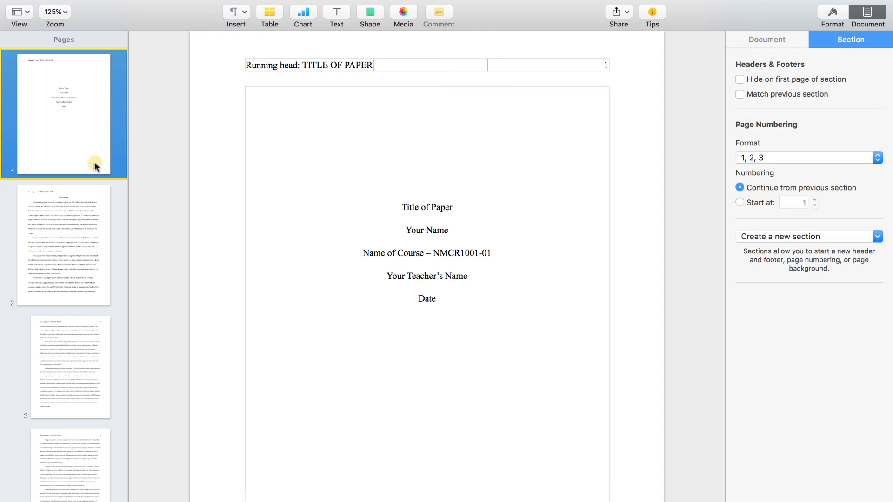
{"action": "left_click", "coordinate": [70, 245]}
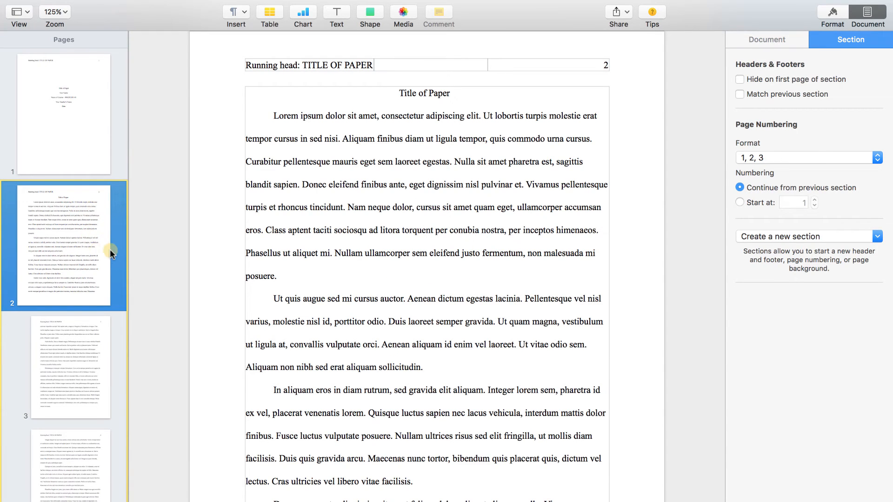
{"action": "scroll", "scroll_direction": "down", "scroll_amount": 3}
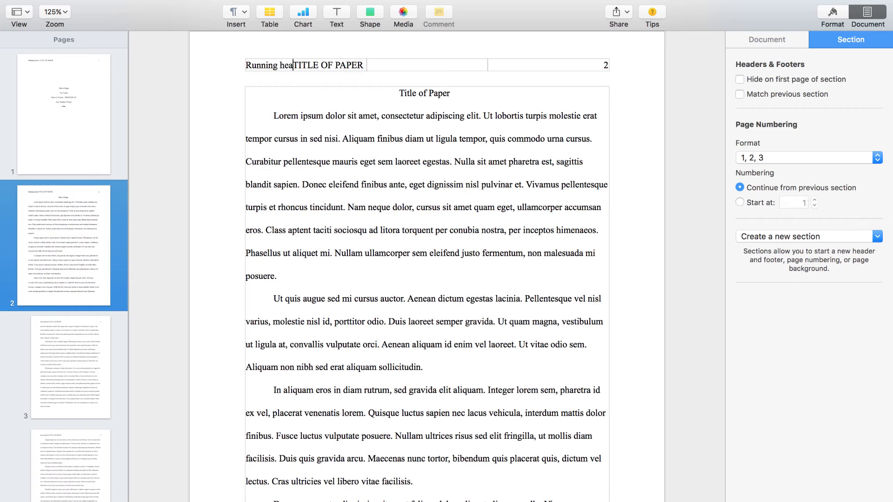
Step: Delete 'Running head:' from page 2's header and verify page 1 keeps it
{"action": "key", "text": "backspace"}
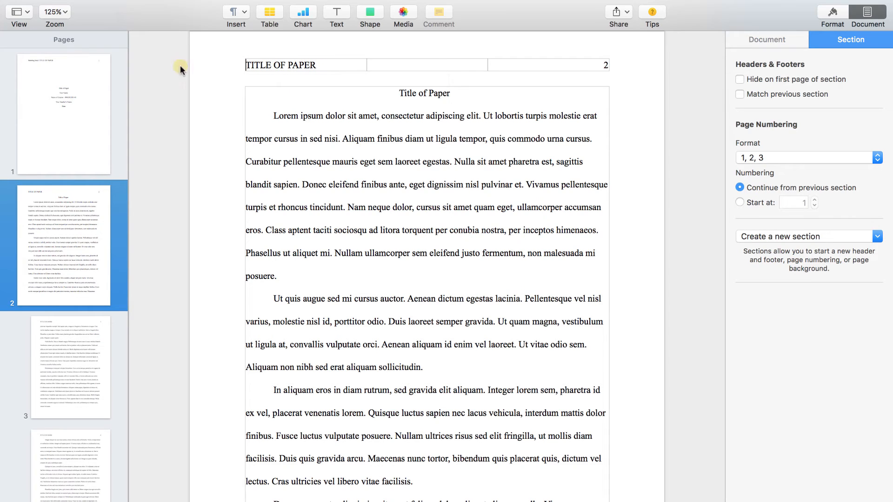
{"action": "left_click", "coordinate": [65, 113]}
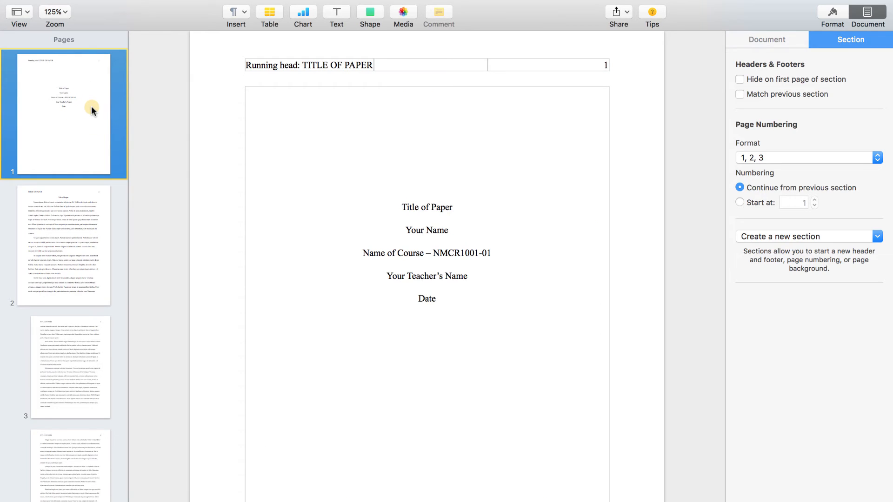
{"action": "mouse_move", "coordinate": [92, 123]}
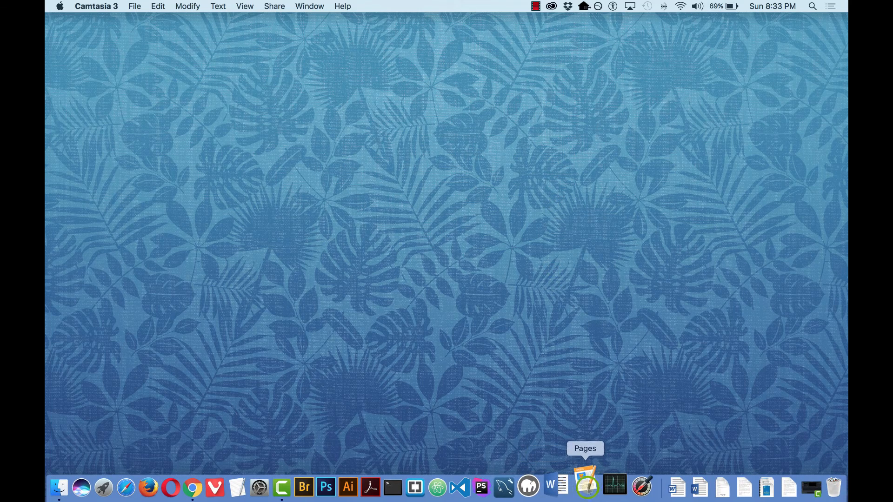
Step: Relaunch Pages and create a new document from the Blank template
{"action": "left_click", "coordinate": [585, 487]}
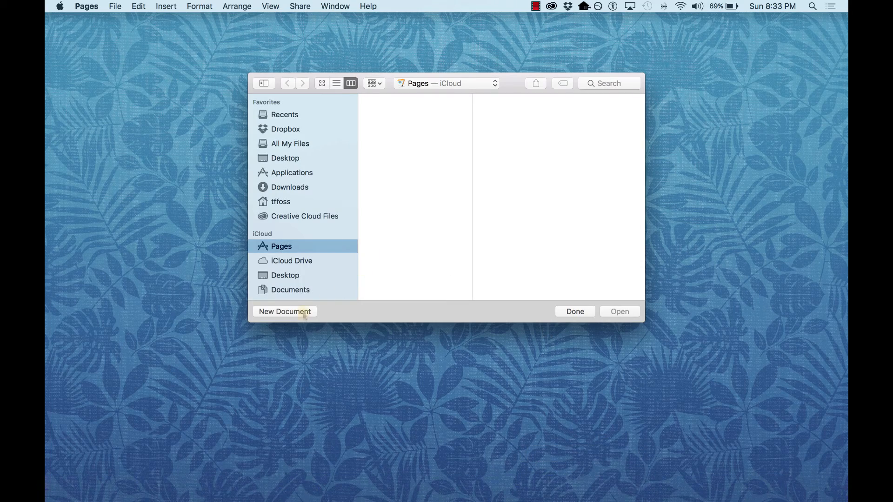
{"action": "left_click", "coordinate": [284, 312]}
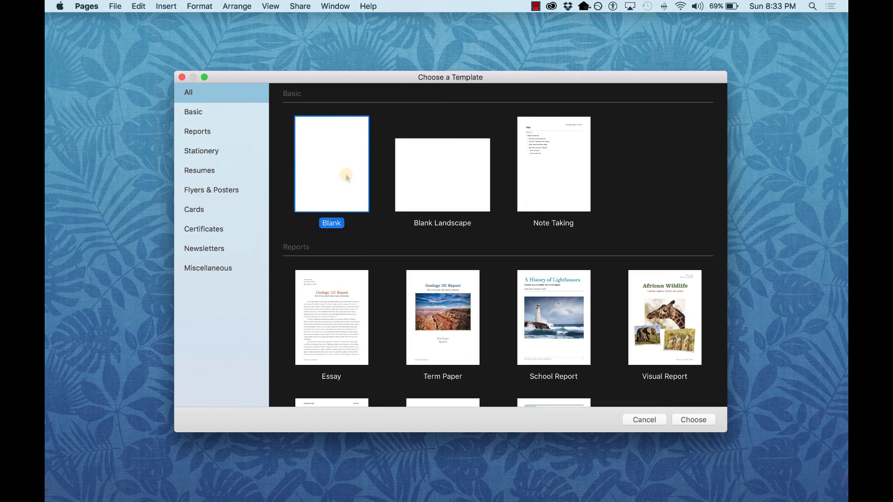
{"action": "left_click", "coordinate": [692, 420]}
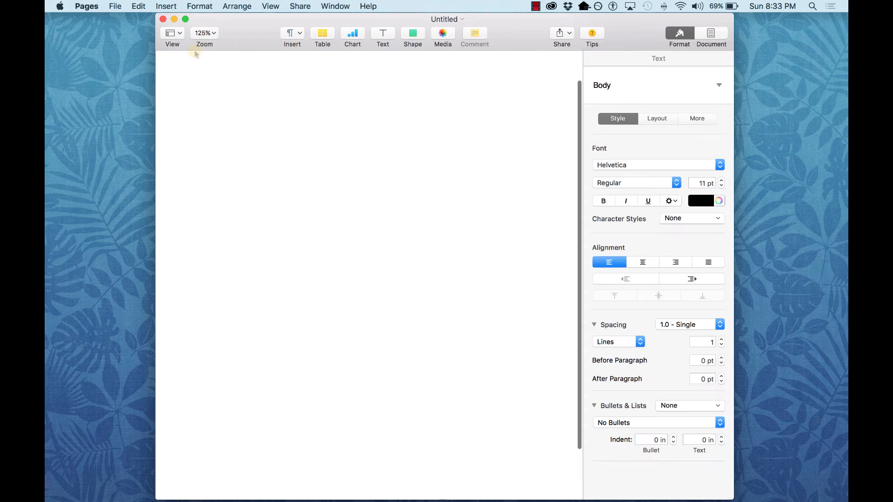
{"action": "mouse_move", "coordinate": [172, 32]}
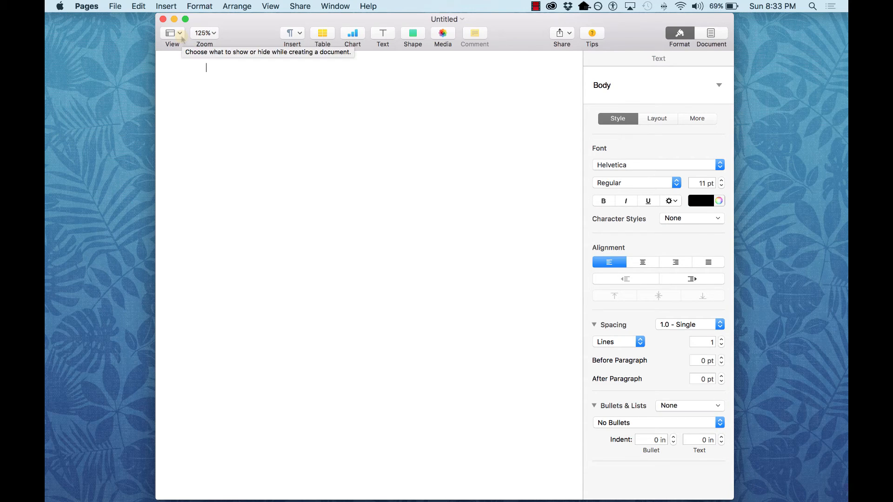
Step: Show page thumbnails and the header/body layout outlines, then bring up Document settings
{"action": "left_click", "coordinate": [173, 34]}
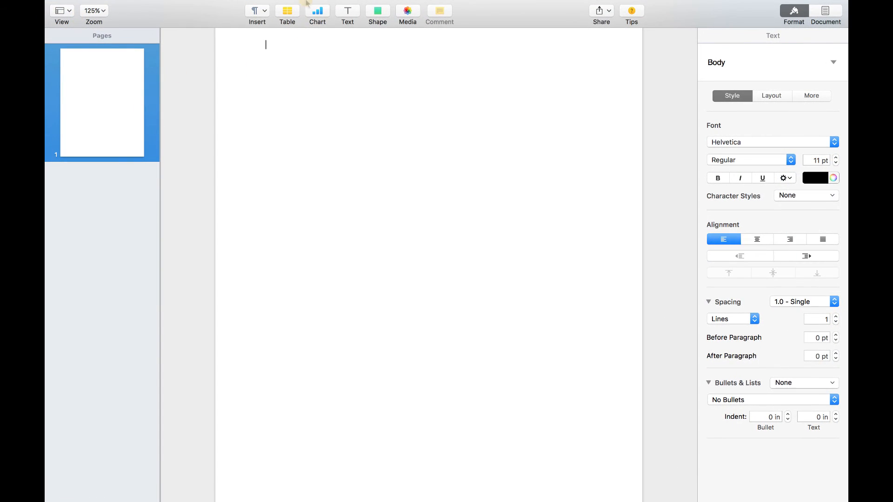
{"action": "left_click", "coordinate": [271, 7]}
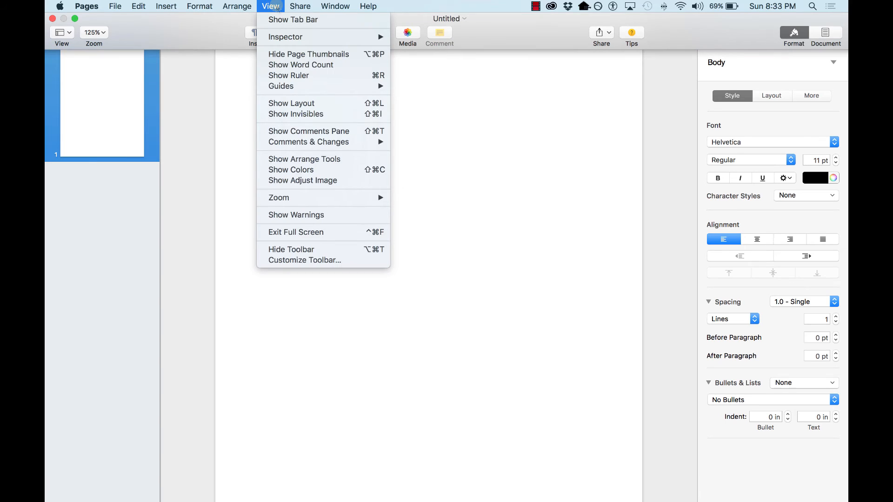
{"action": "mouse_move", "coordinate": [292, 104]}
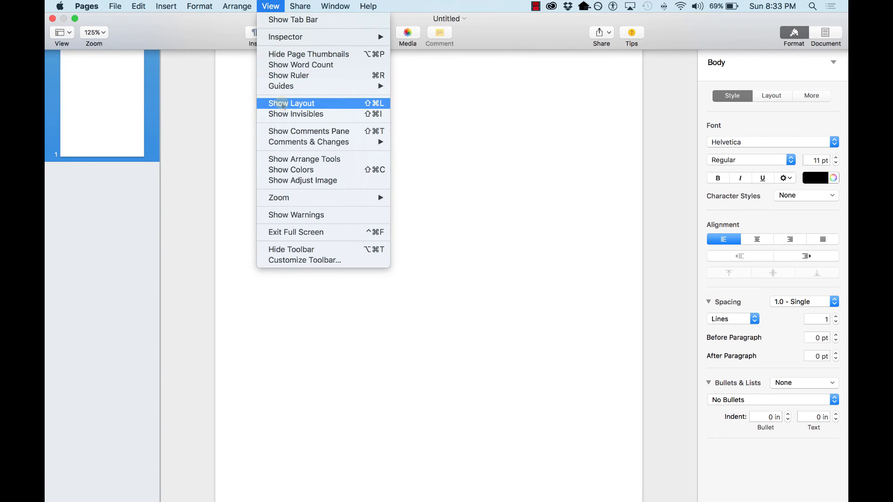
{"action": "left_click", "coordinate": [291, 103]}
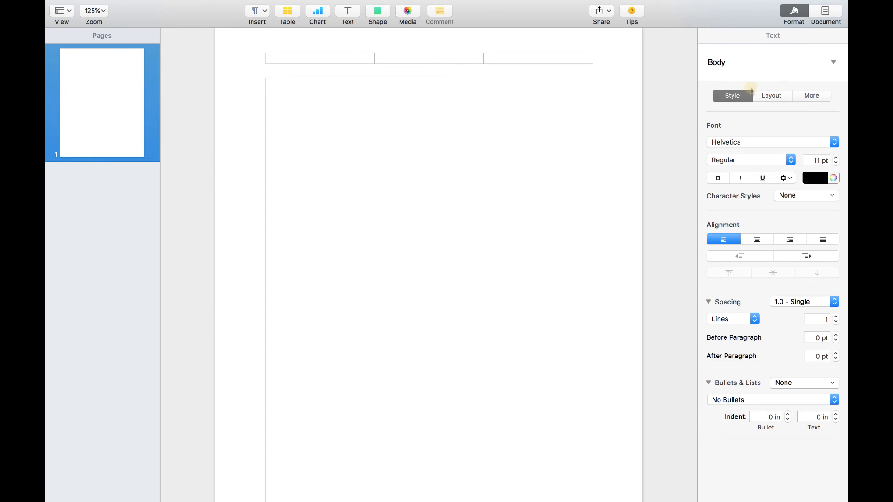
{"action": "left_click", "coordinate": [825, 10]}
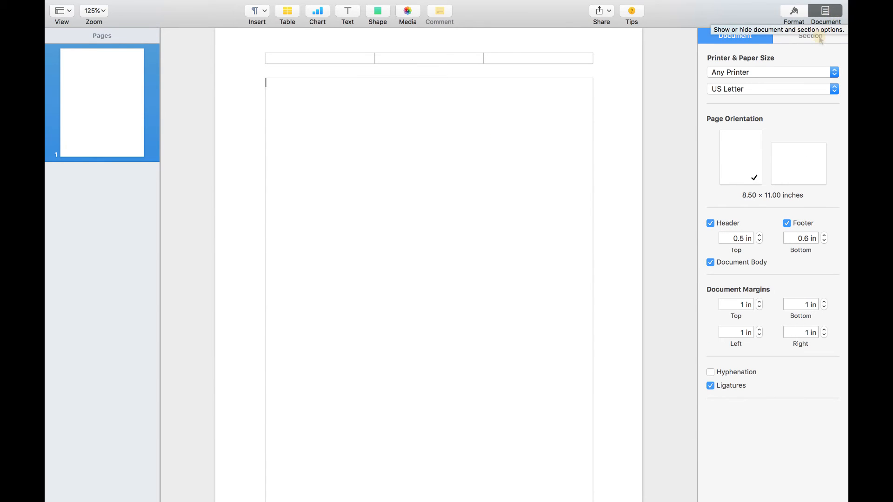
Step: Uncheck Match previous section, create a new section after this one, and go to page 2
{"action": "left_click", "coordinate": [809, 35]}
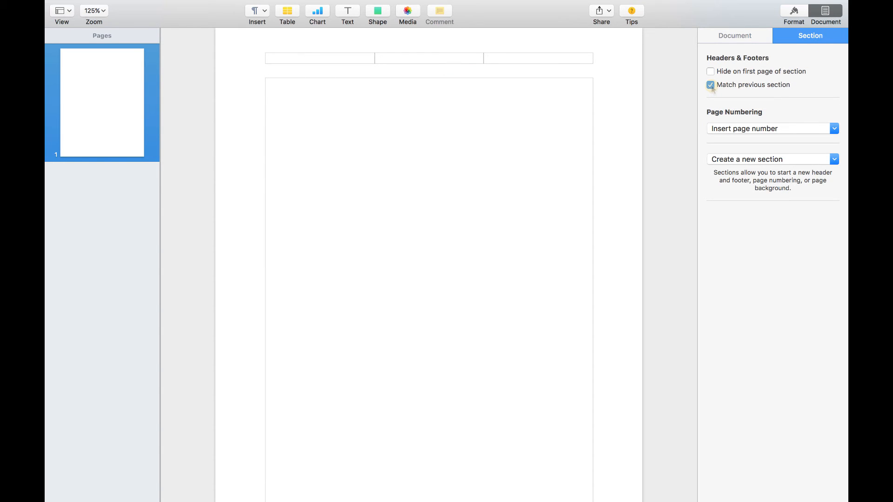
{"action": "left_click", "coordinate": [710, 85]}
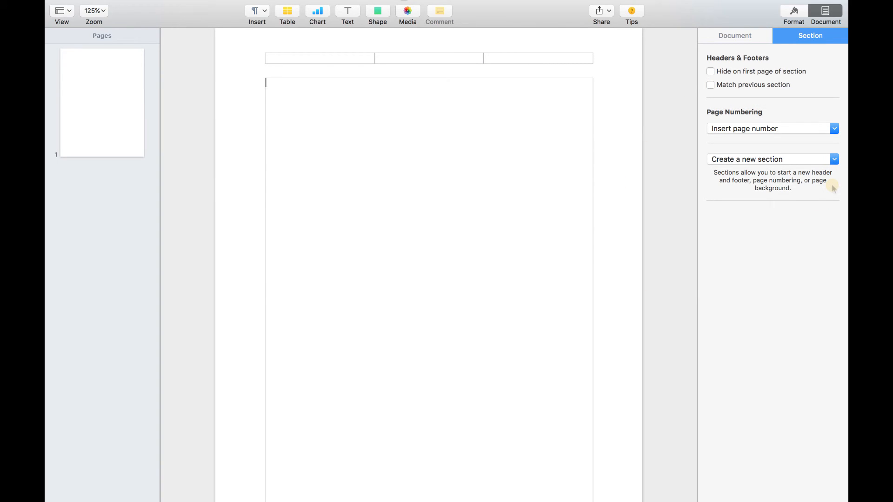
{"action": "left_click", "coordinate": [833, 159]}
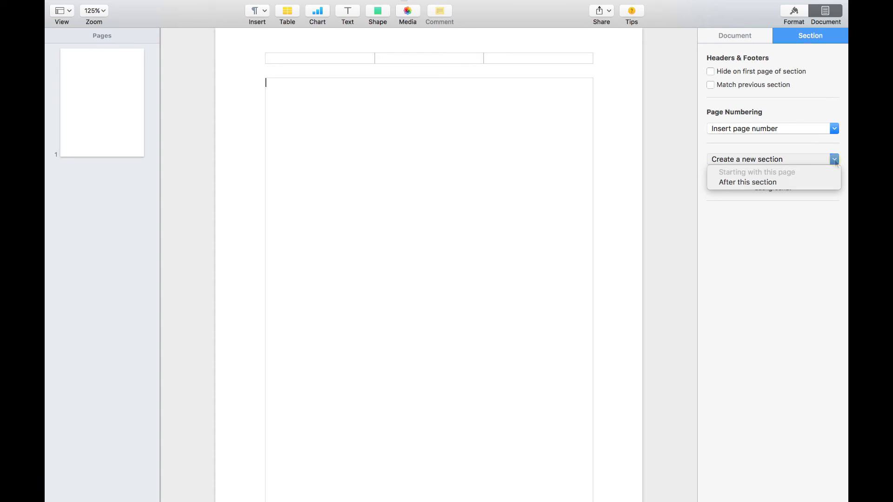
{"action": "mouse_move", "coordinate": [821, 173]}
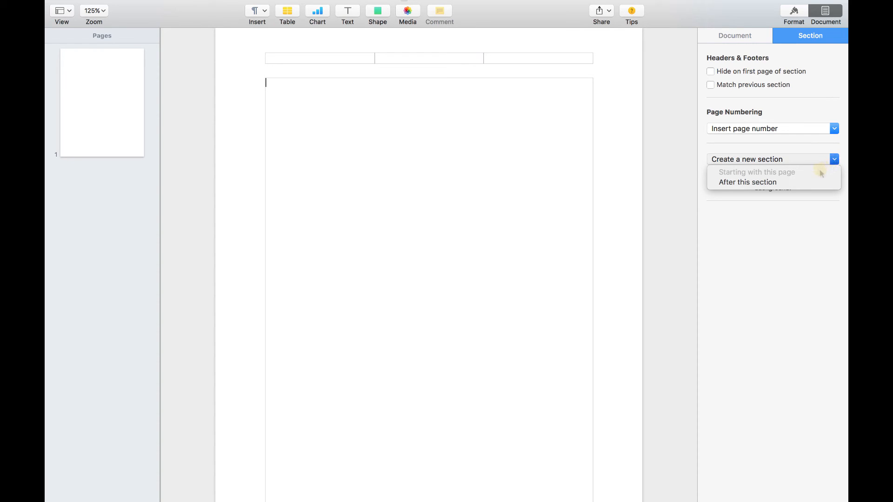
{"action": "left_click", "coordinate": [747, 181]}
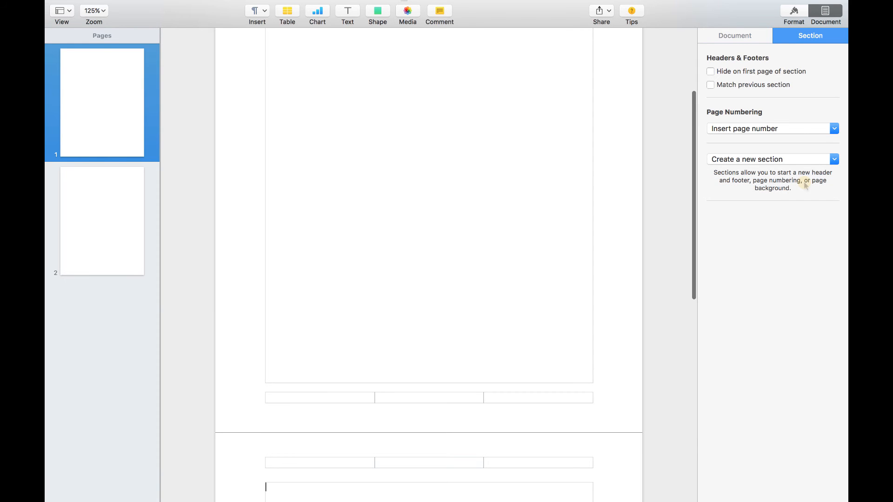
{"action": "mouse_move", "coordinate": [136, 135]}
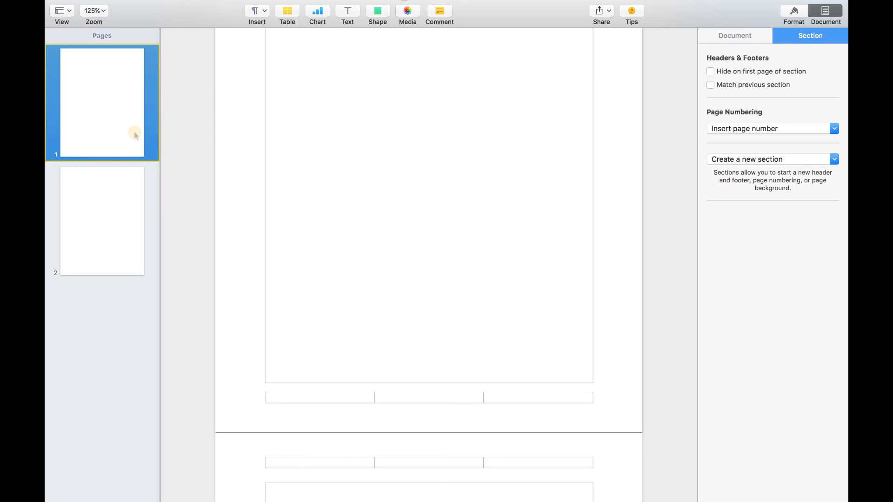
{"action": "mouse_move", "coordinate": [129, 193]}
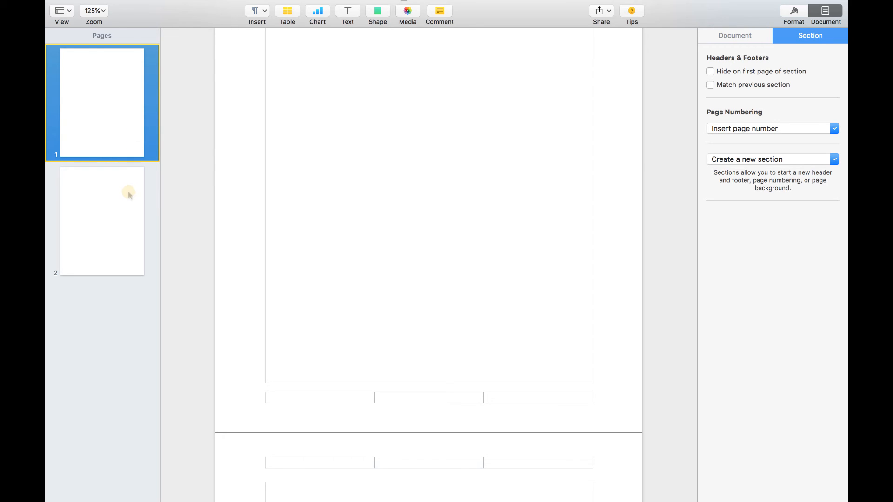
{"action": "left_click", "coordinate": [102, 222]}
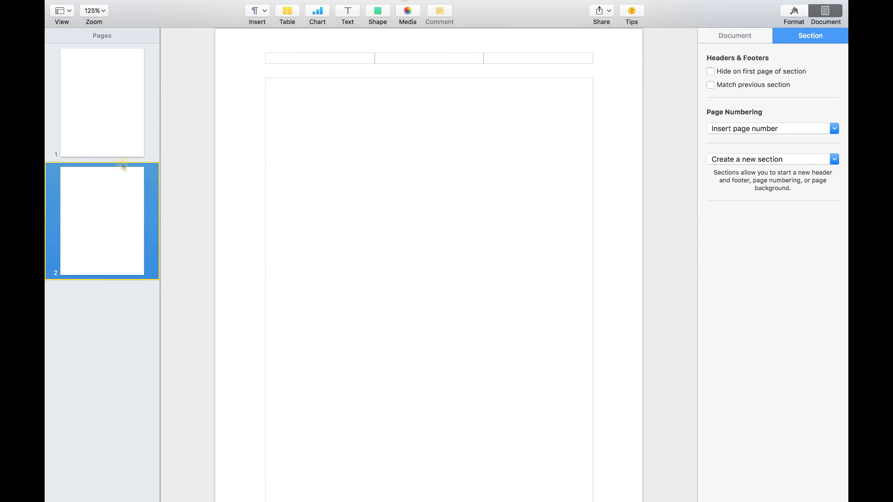
Step: Enter 'Running head: TITLE OF PAPER' in page 1's left header field
{"action": "left_click", "coordinate": [103, 103]}
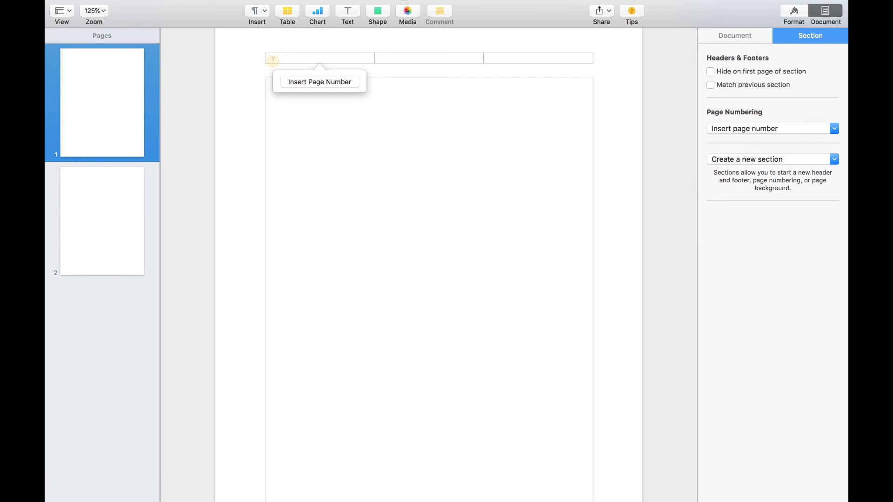
{"action": "type", "text": "Run"}
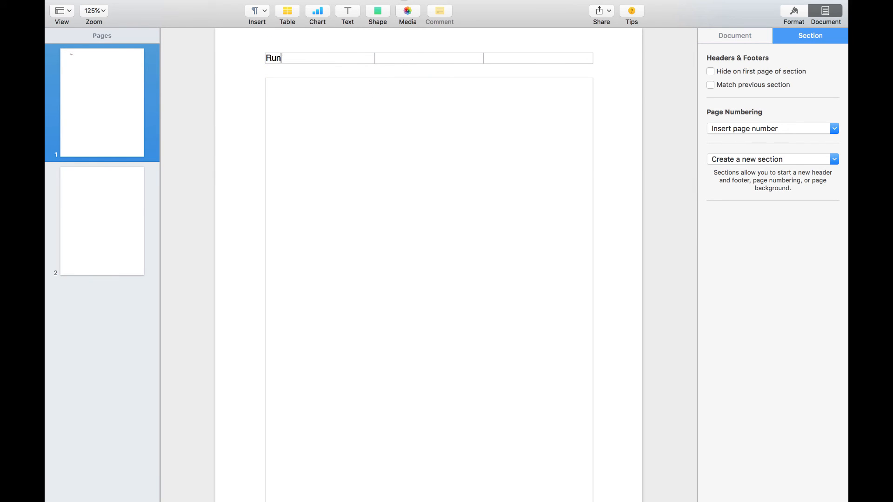
{"action": "type", "text": "ning hea"}
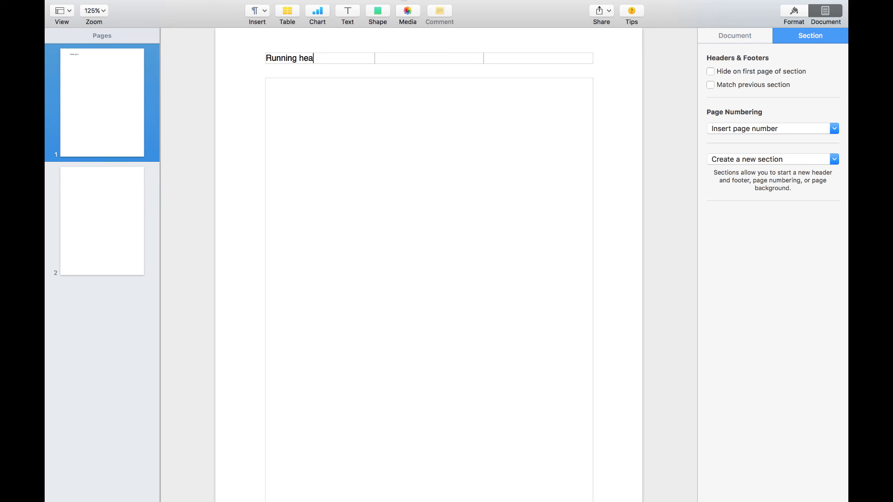
{"action": "type", "text": "d: TITL"}
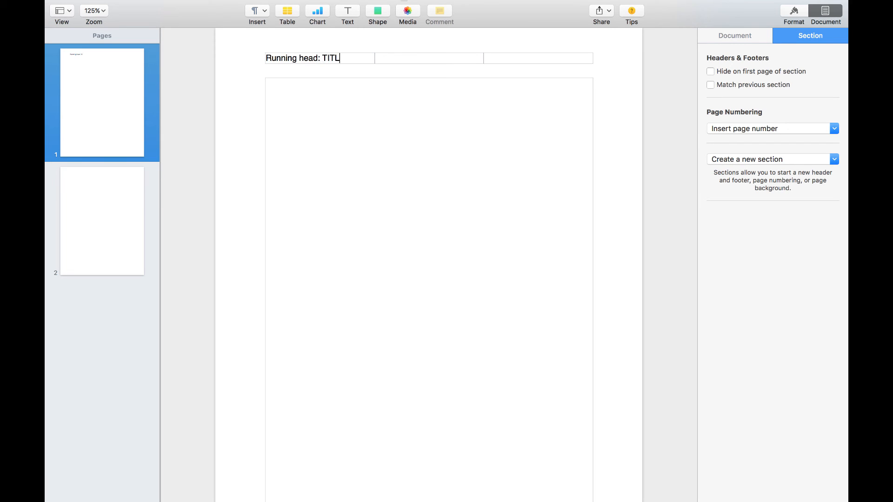
{"action": "type", "text": "E OF PAP"}
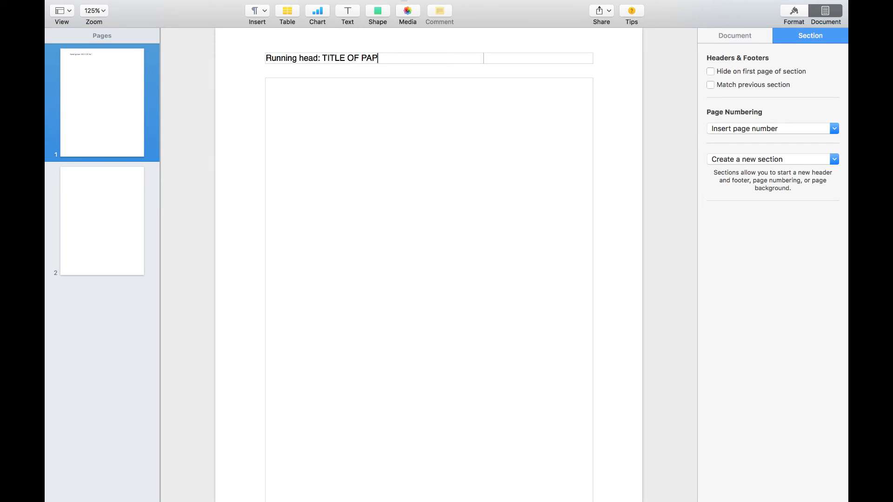
{"action": "type", "text": "ER"}
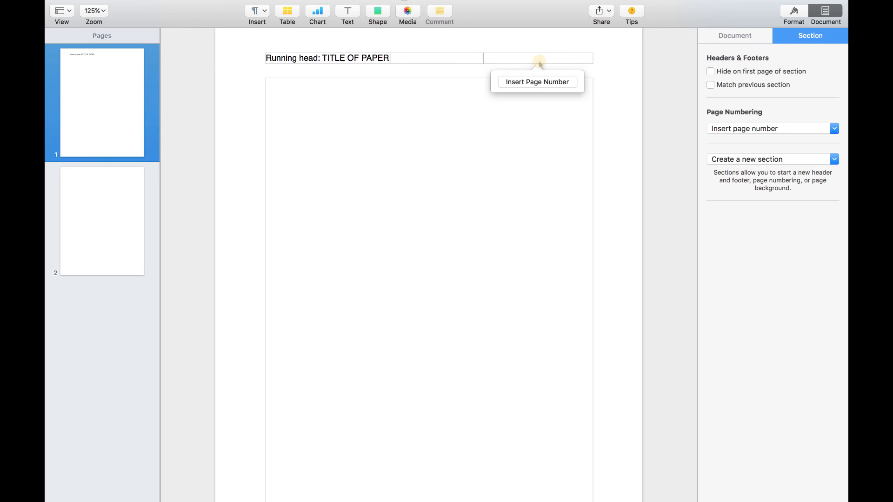
Step: Insert a plain page number in page 1's right header field, then move to page 2
{"action": "left_click", "coordinate": [535, 82]}
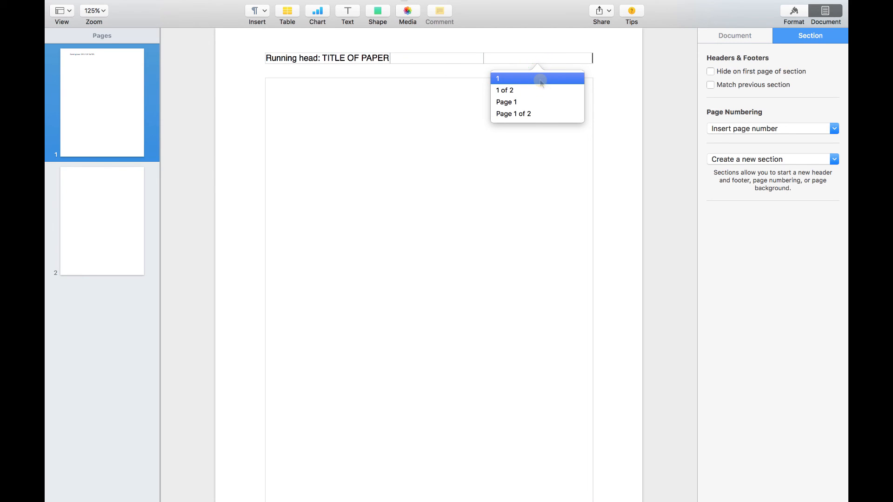
{"action": "left_click", "coordinate": [497, 79]}
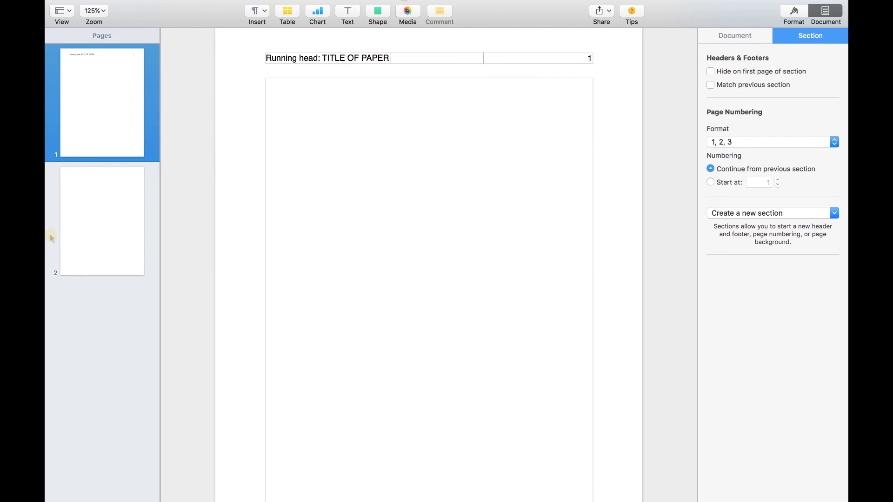
{"action": "left_click", "coordinate": [102, 222]}
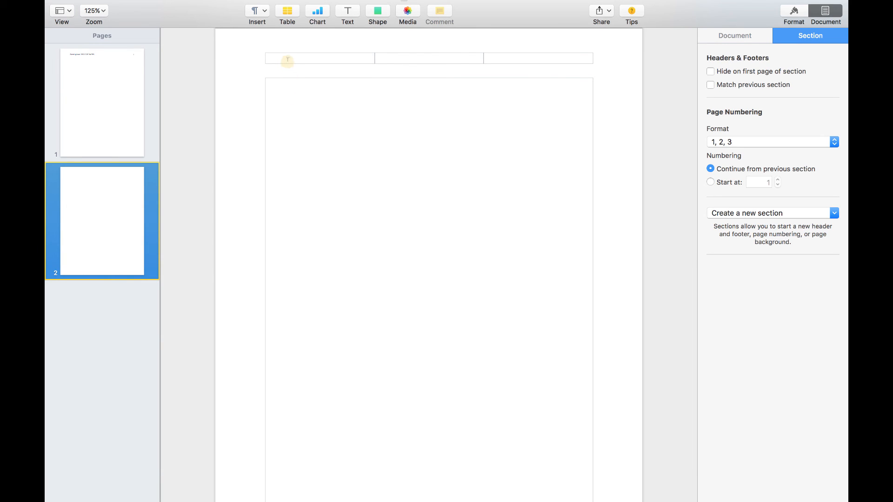
Step: Enter 'TITLE OF PAPER' in page 2's left header field
{"action": "type", "text": "Th"}
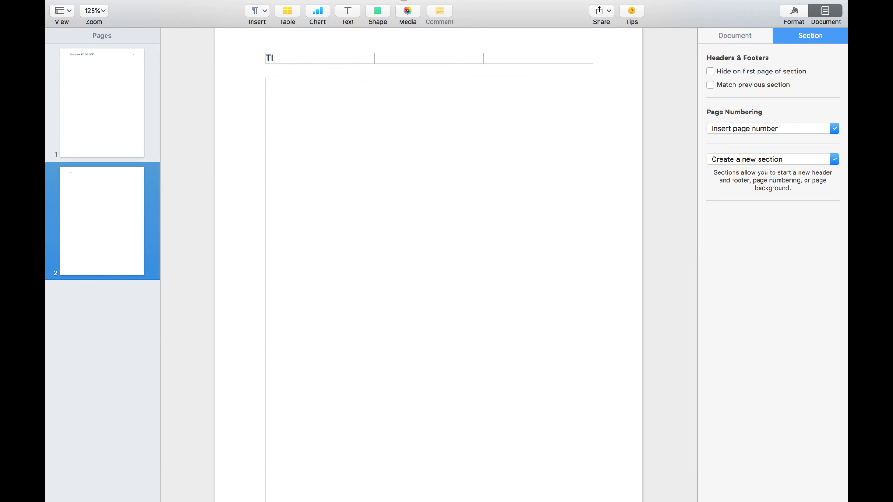
{"action": "type", "text": "ITLE OF PA"}
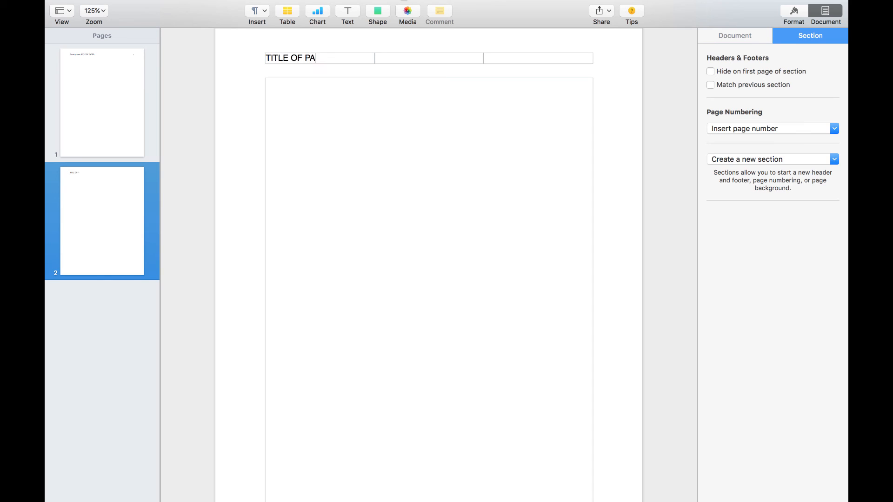
{"action": "type", "text": "PER"}
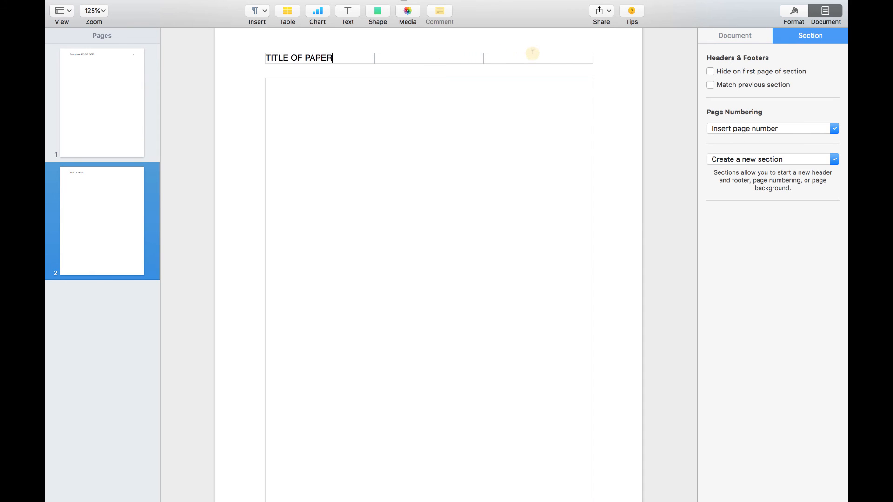
Step: Add the page number to page 2's header and start adding another page
{"action": "left_click", "coordinate": [532, 58]}
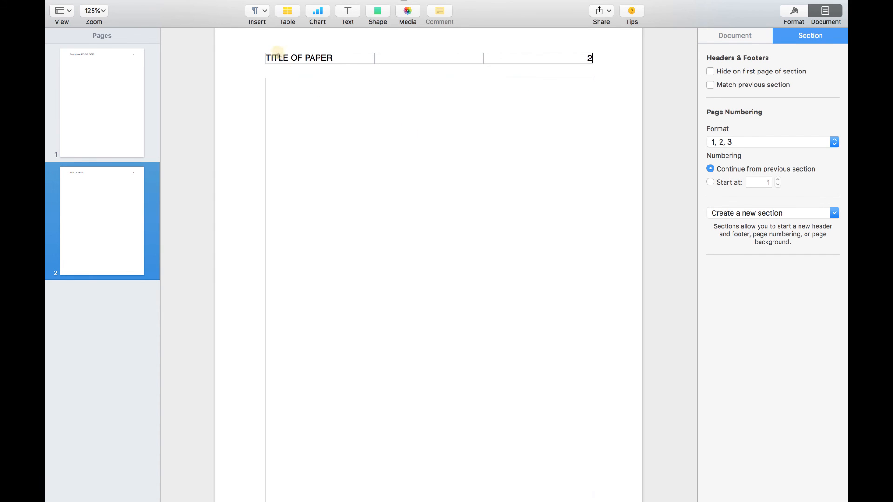
{"action": "left_click", "coordinate": [256, 10]}
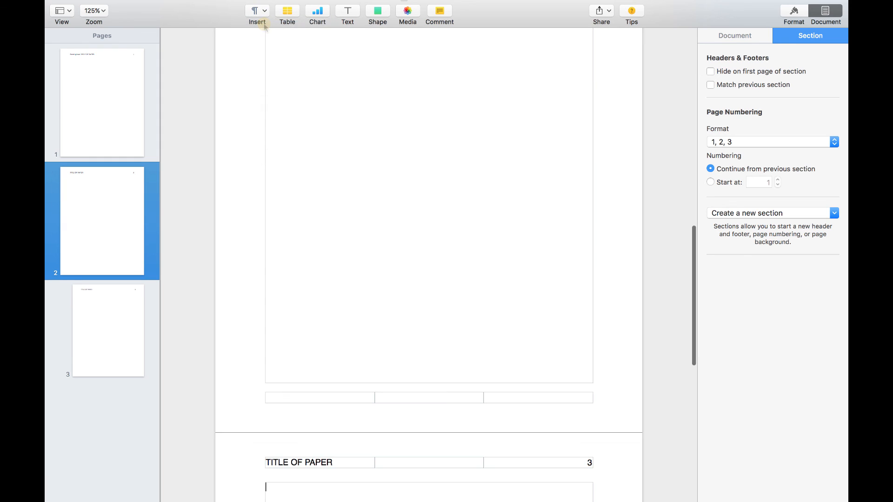
Step: Insert two page breaks to create pages with 'TITLE OF PAPER' numbered 4 and 5
{"action": "left_click", "coordinate": [256, 10]}
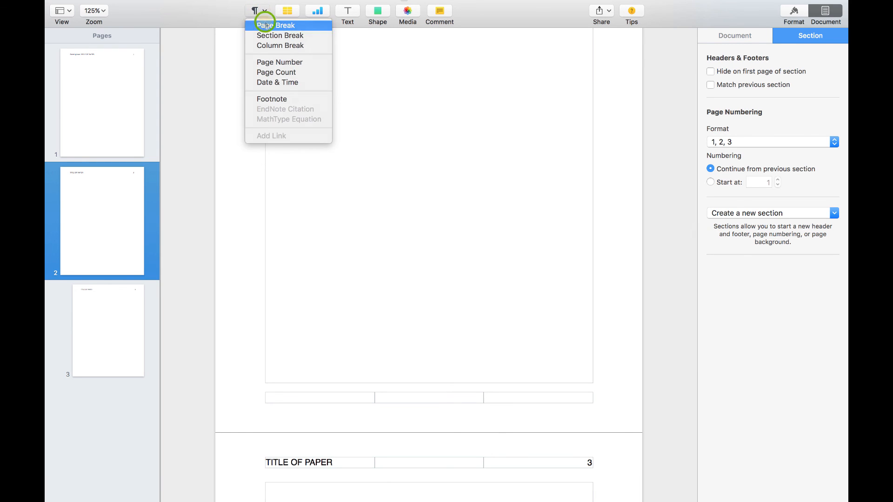
{"action": "left_click", "coordinate": [277, 25]}
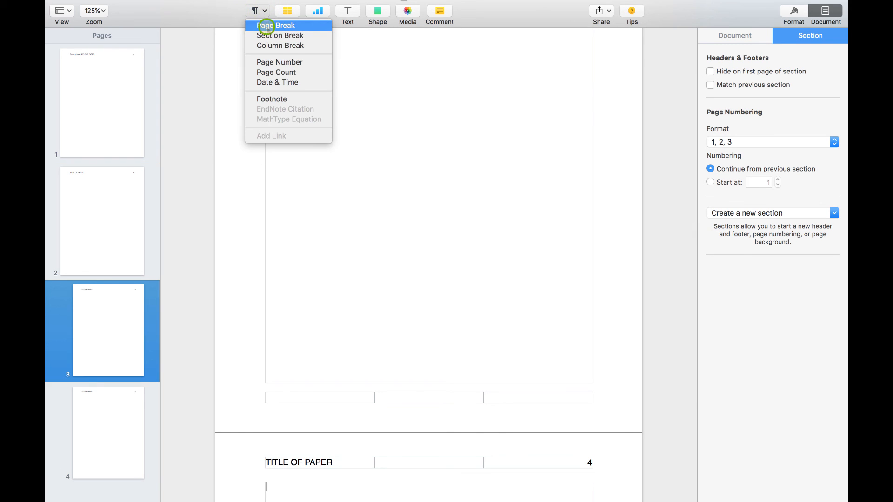
{"action": "left_click", "coordinate": [278, 25]}
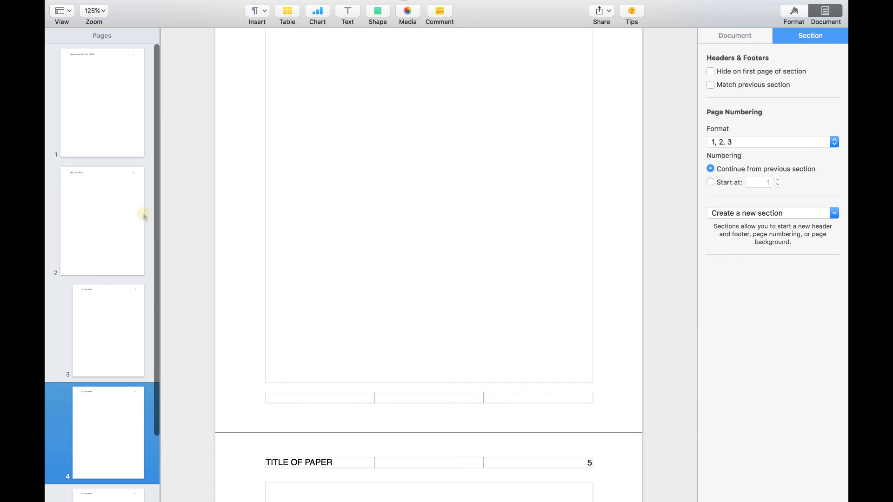
Step: Compare page 1's running head with page 2's 'TITLE OF PAPER' header
{"action": "left_click", "coordinate": [101, 103]}
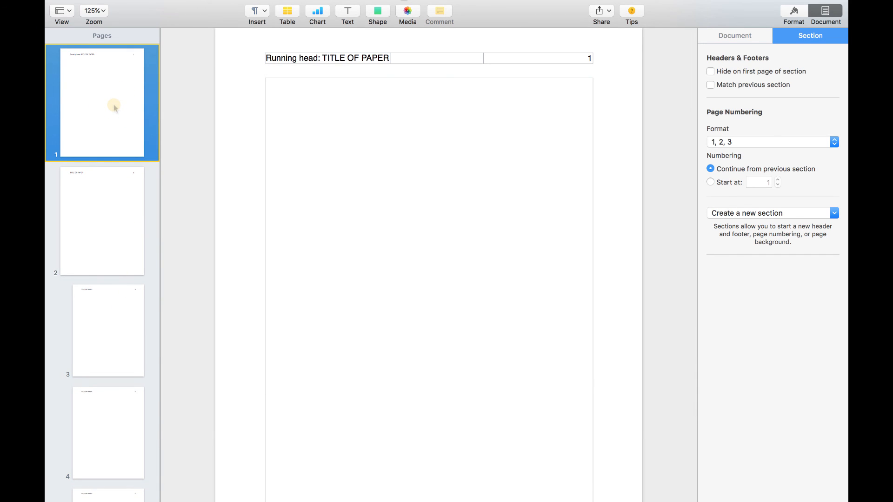
{"action": "left_click", "coordinate": [101, 221]}
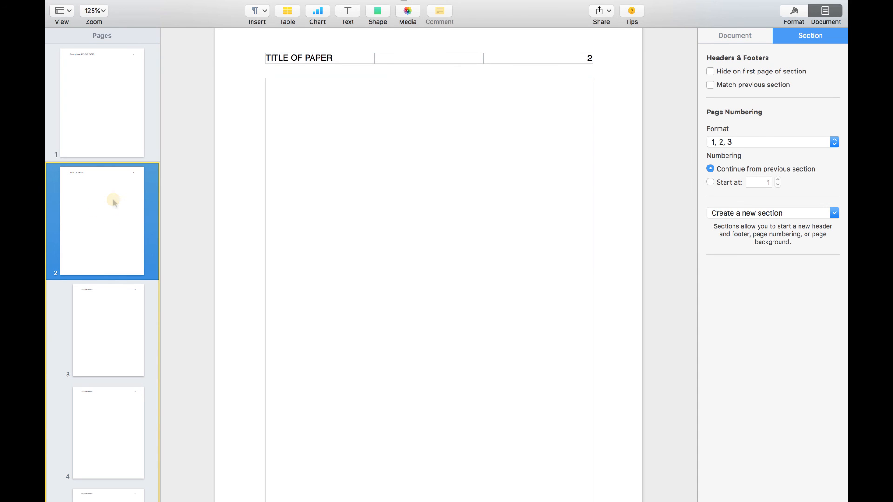
{"action": "mouse_move", "coordinate": [112, 447]}
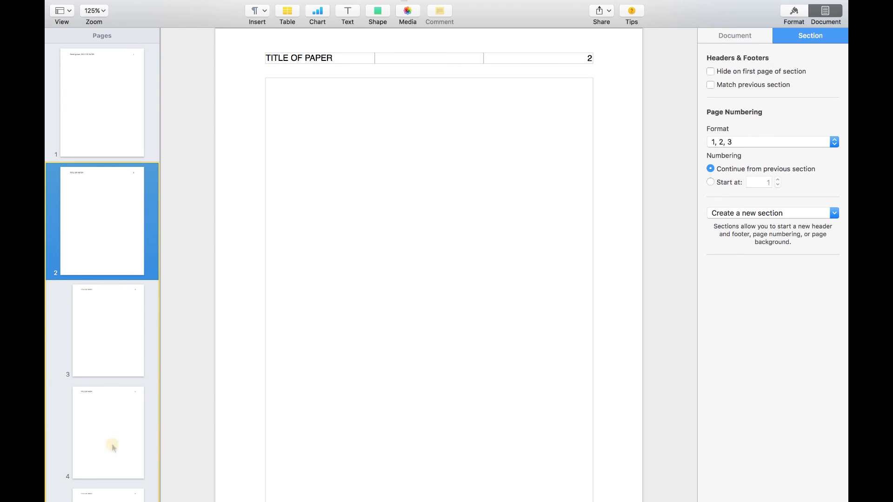
{"action": "mouse_move", "coordinate": [120, 212]}
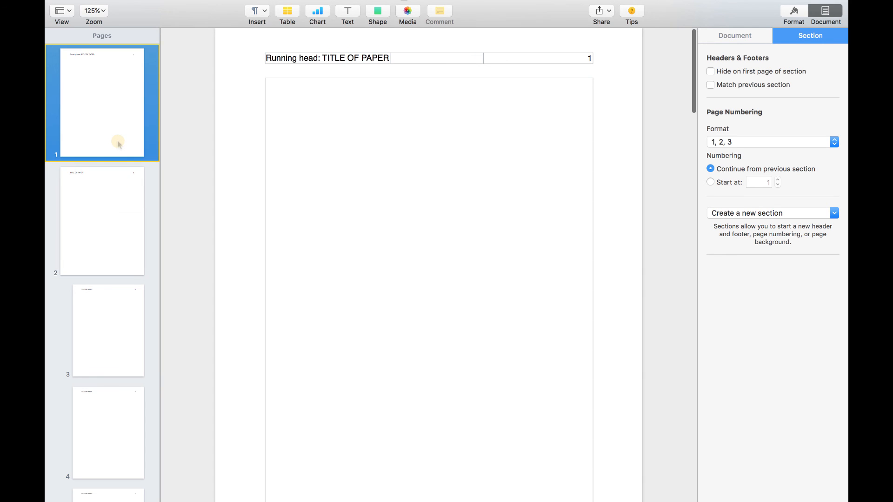
{"action": "mouse_move", "coordinate": [119, 240]}
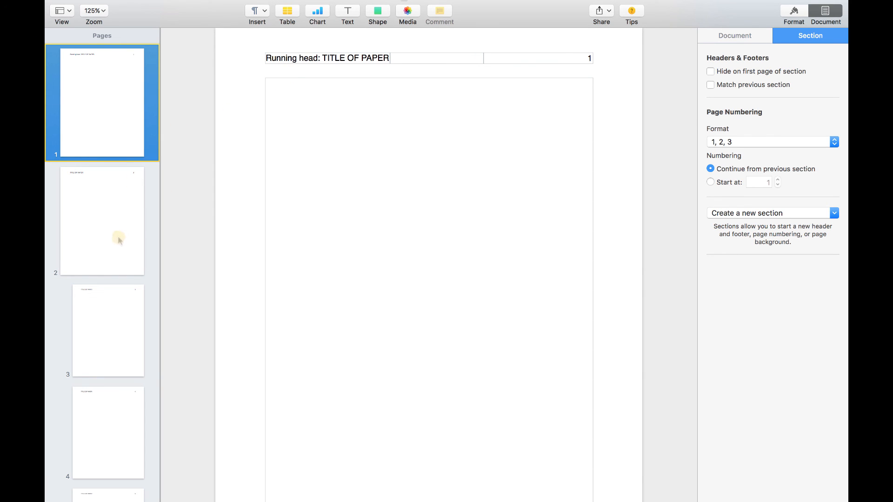
{"action": "left_click", "coordinate": [101, 221]}
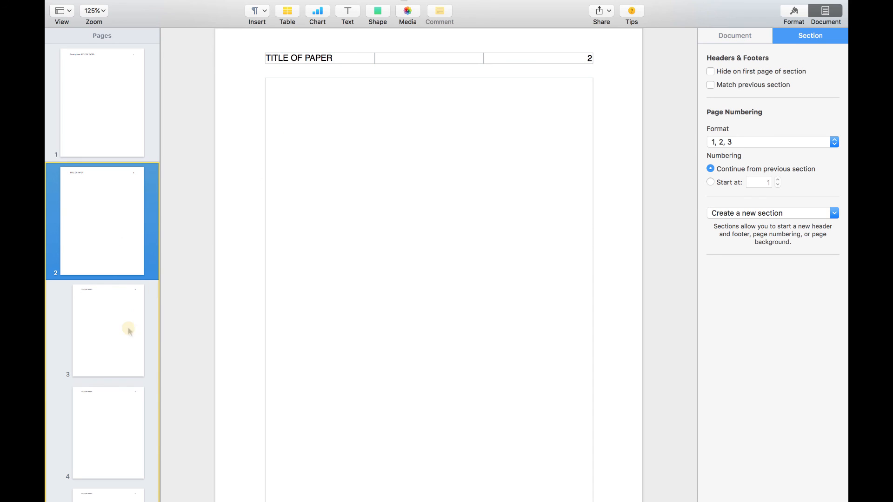